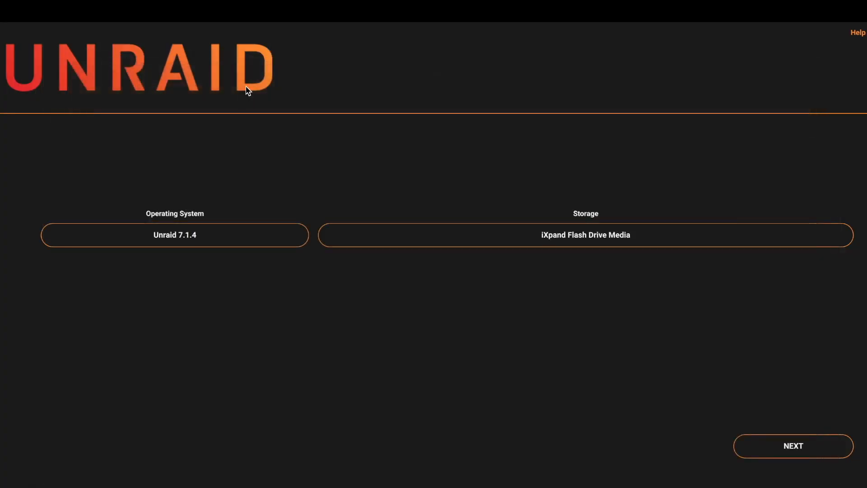
# - Name the server NAS with DHCP and approve erasing the iXpand drive for Unraid 7.1.4
pyautogui.click(793, 446)
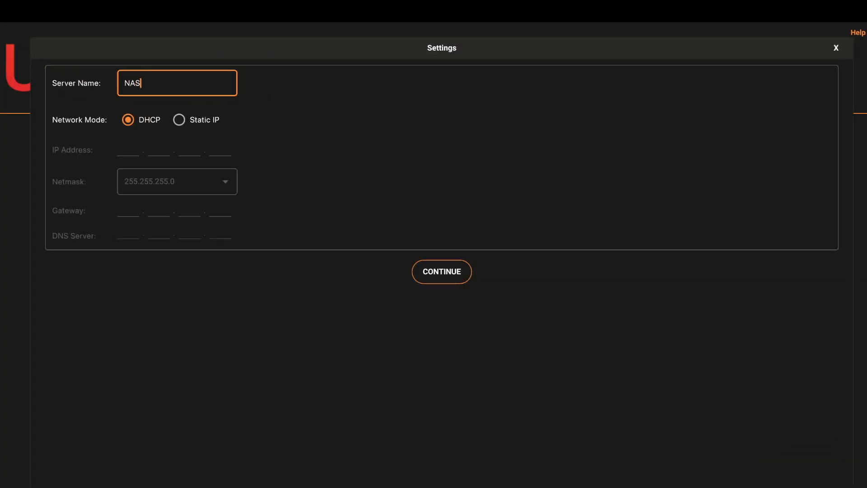
pyautogui.click(441, 271)
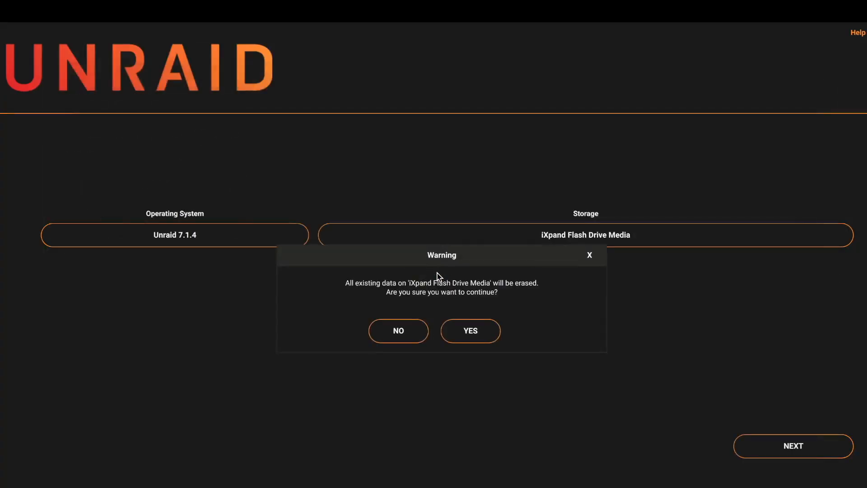
pyautogui.click(470, 330)
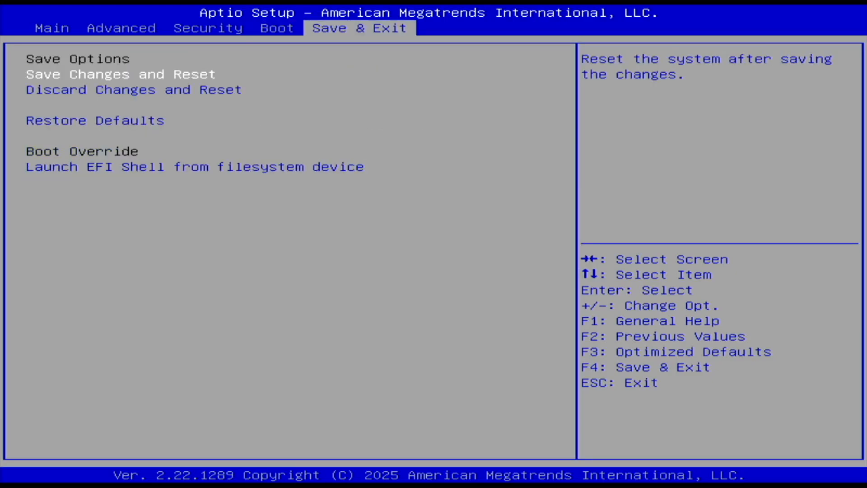
# - Choose Save Changes and Reset in Aptio Setup to reboot the machine
pyautogui.click(116, 74)
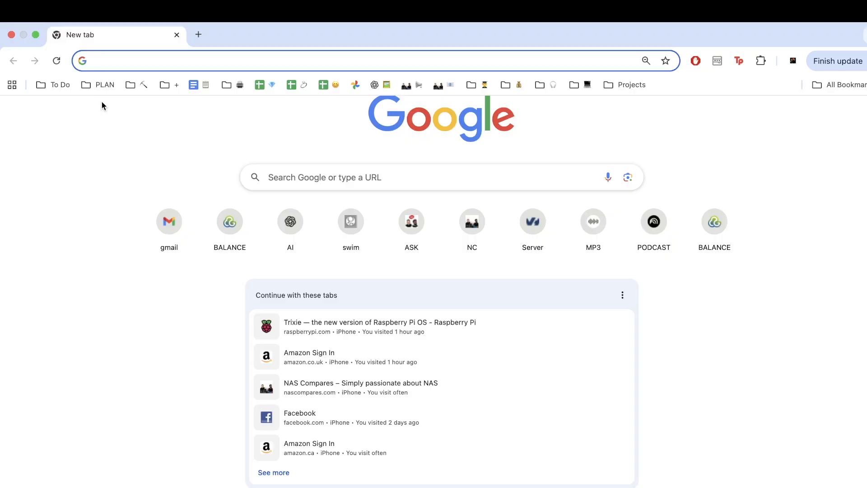
# - Enter nas.local in Chrome and go to the NAS login suggestion
pyautogui.write('nas.local')
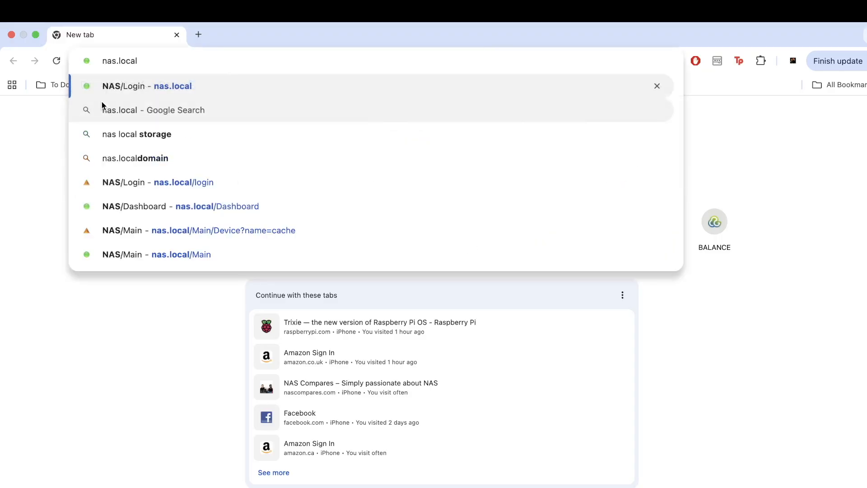
pyautogui.click(147, 86)
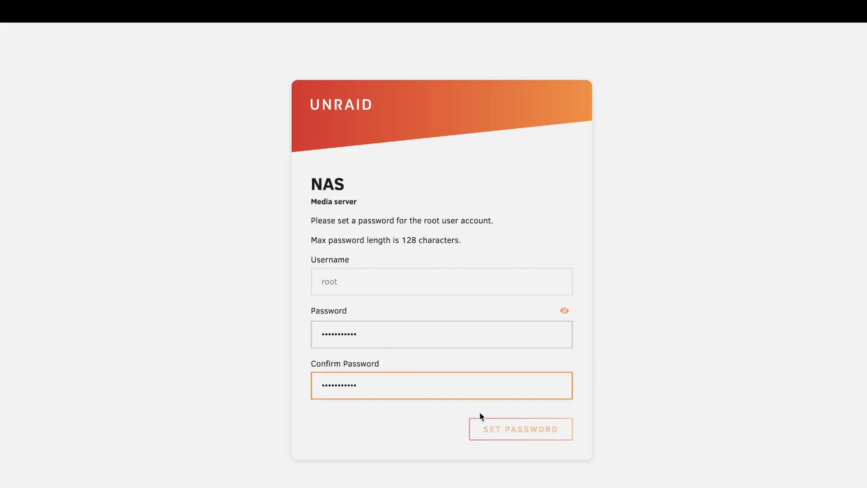
# - Save the new root password and move on to the Main storage overview
pyautogui.click(519, 428)
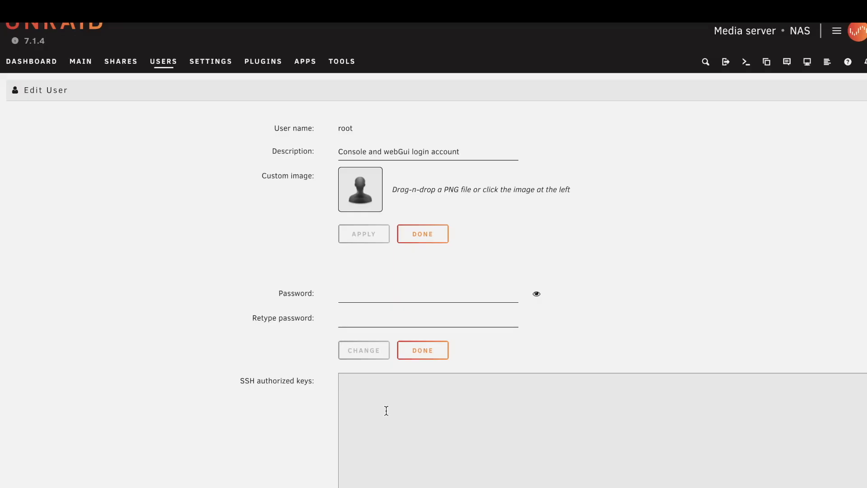
pyautogui.click(80, 62)
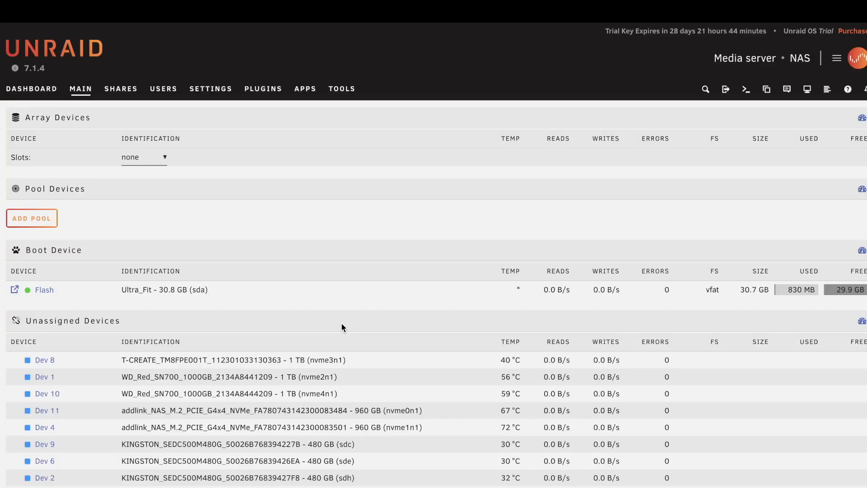
# - Set the array slot count, make Kingston sdc the parity drive, and assign Kingston data disks
pyautogui.doubleClick(57, 117)
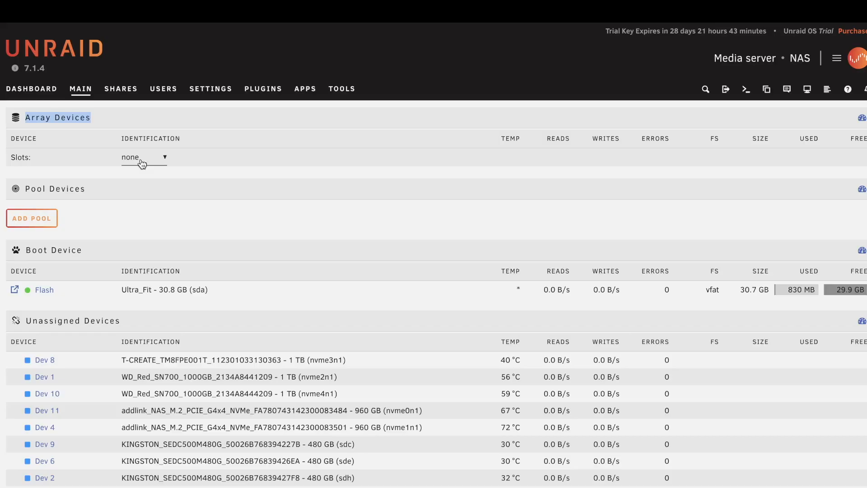
pyautogui.click(143, 157)
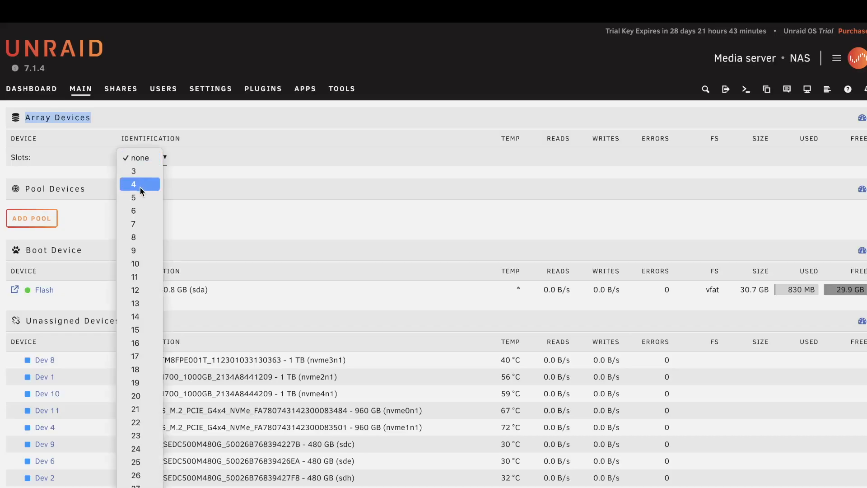
pyautogui.moveTo(136, 224)
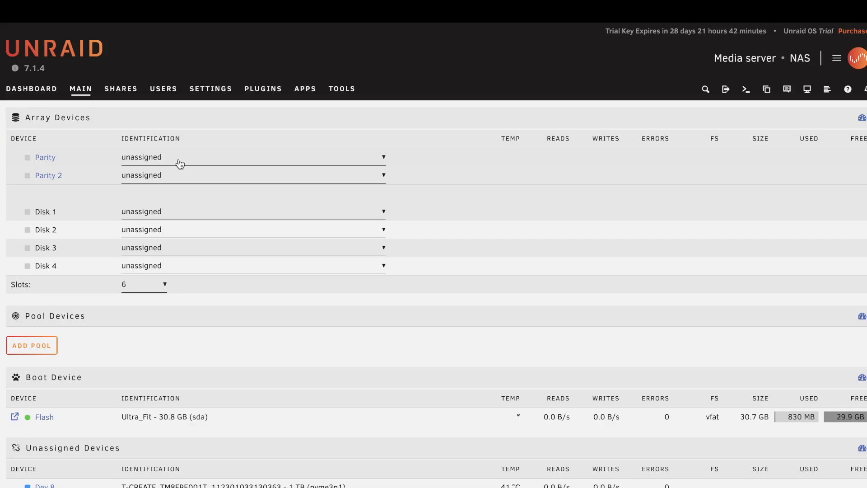
pyautogui.click(252, 157)
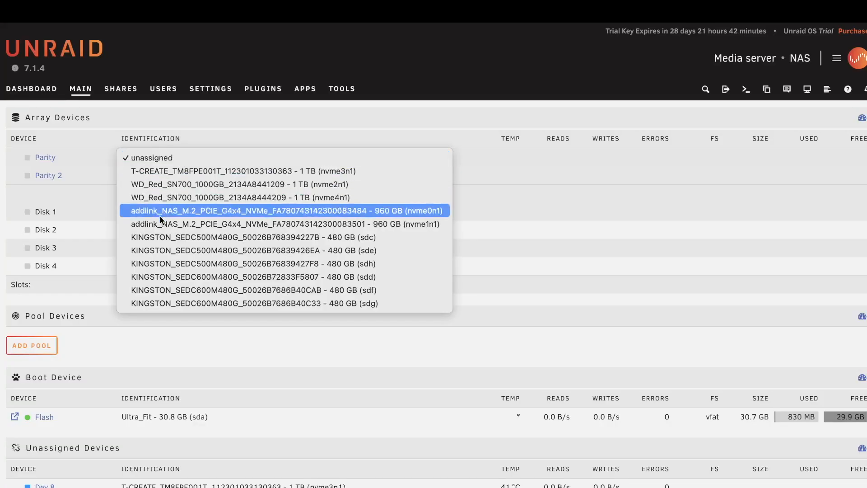
pyautogui.click(254, 236)
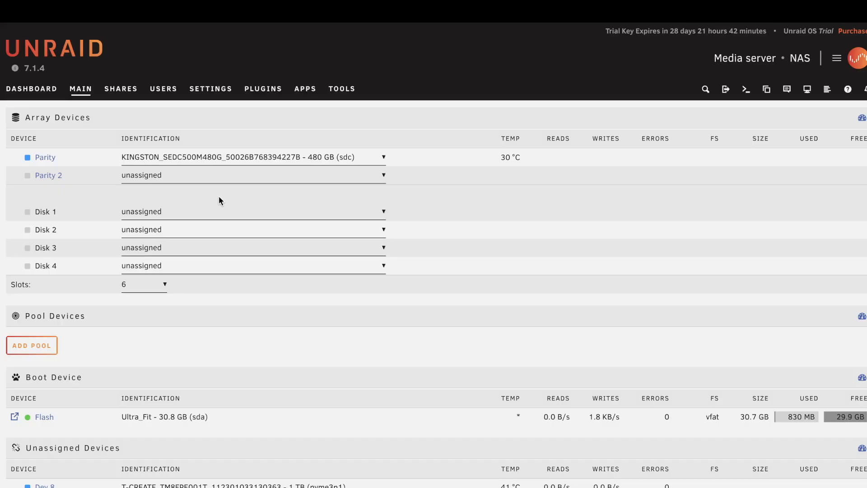
pyautogui.click(253, 211)
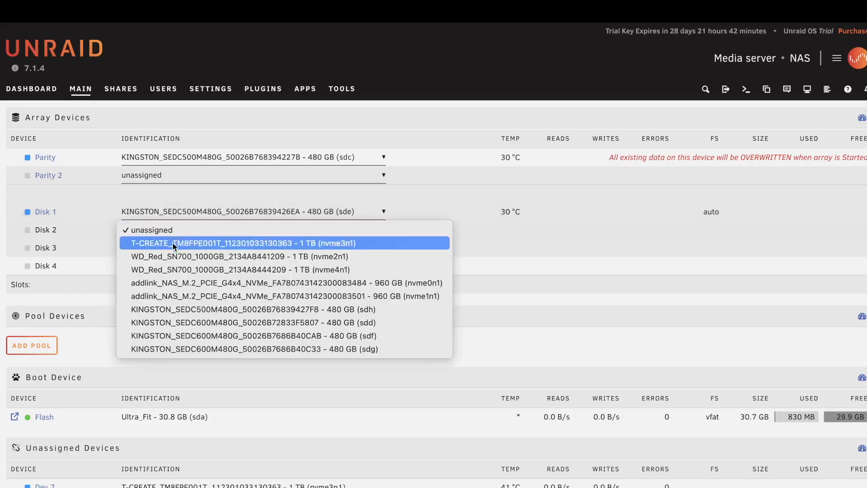
pyautogui.click(242, 243)
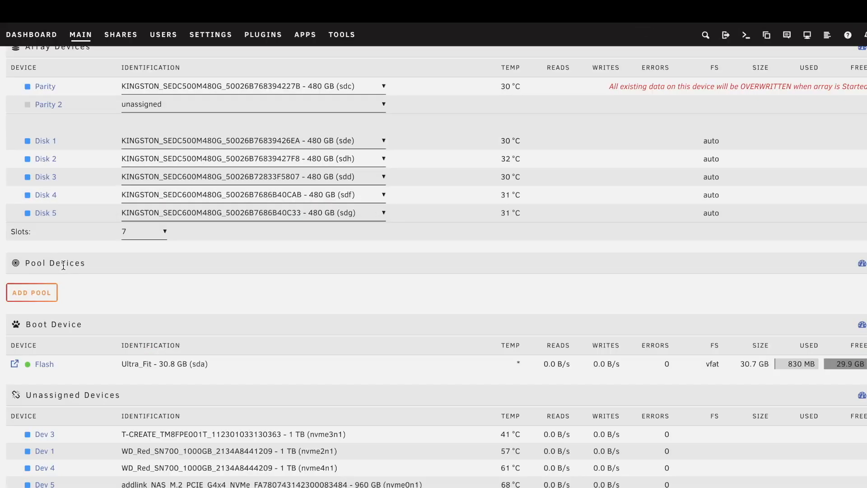
pyautogui.moveTo(100, 278)
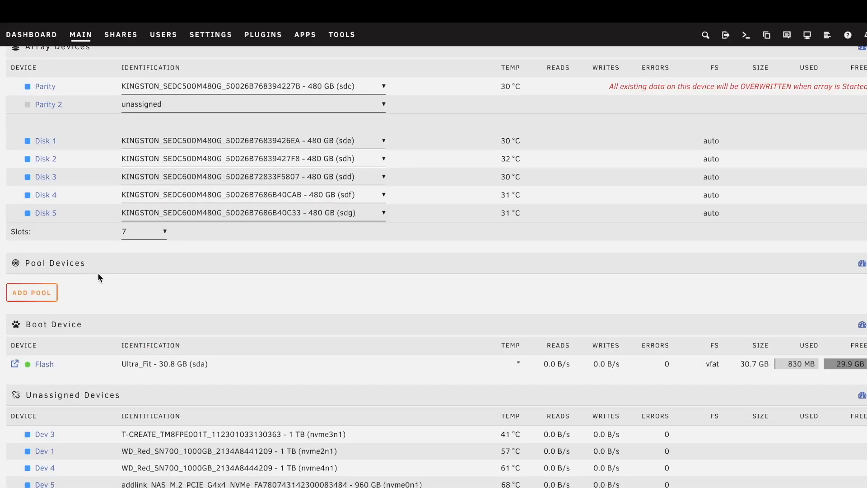
# - Create a new pool named cache with Slots set to 4
pyautogui.click(32, 292)
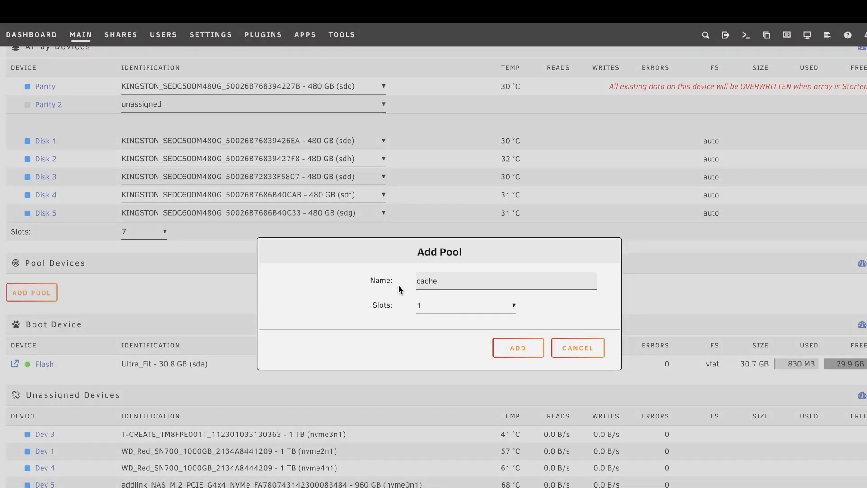
pyautogui.moveTo(450, 298)
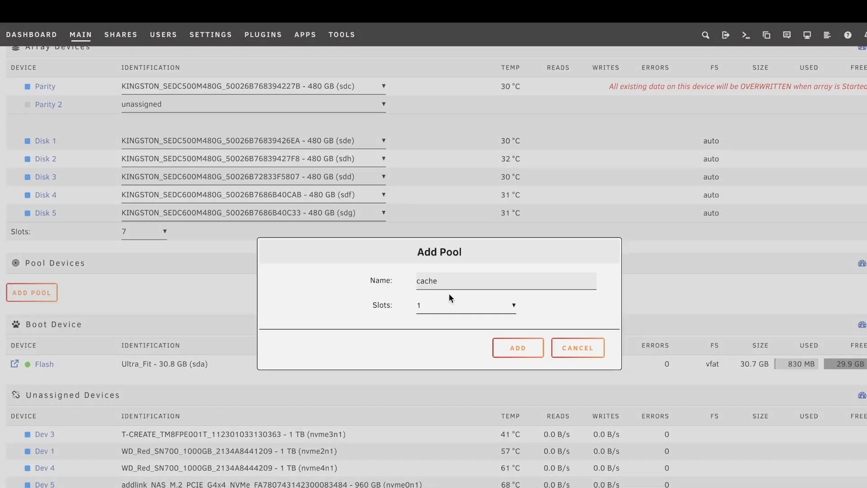
pyautogui.click(465, 305)
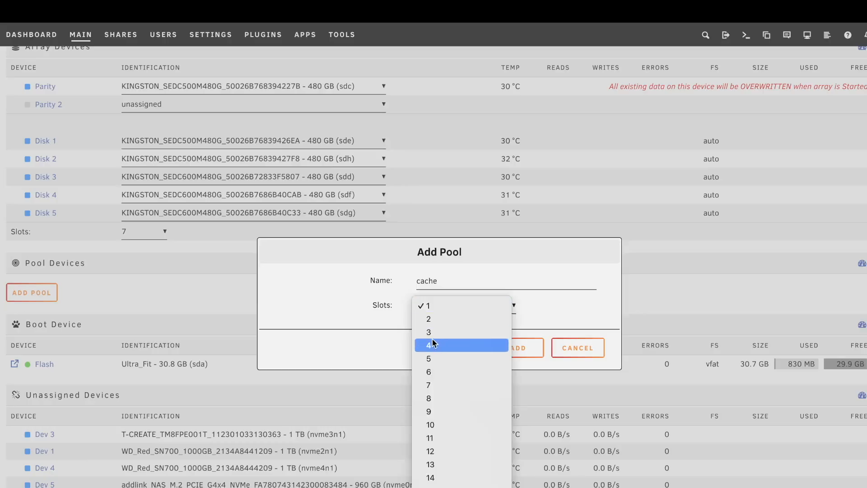
pyautogui.click(428, 345)
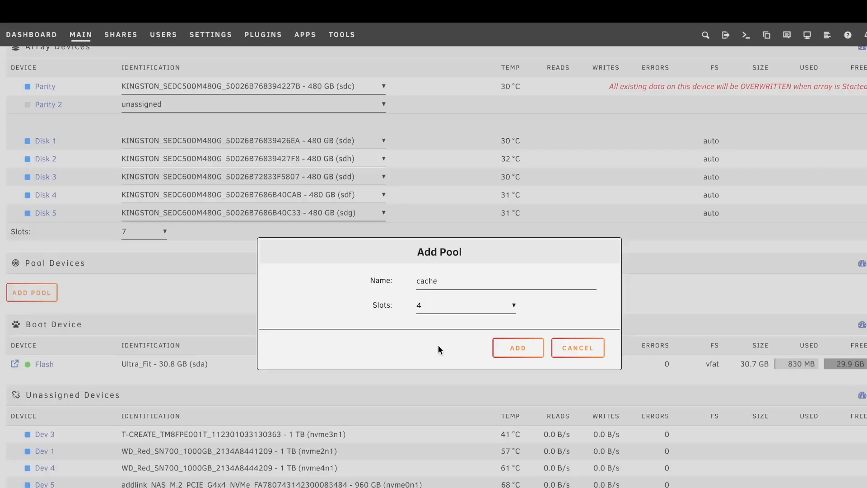
pyautogui.click(517, 347)
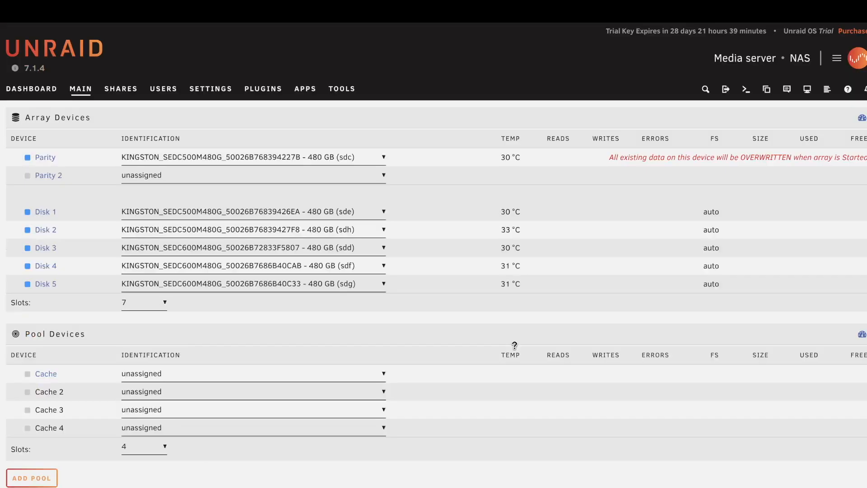
# - Assign WD Red and addlink NVMe drives to Cache through Cache 4, then start the array
pyautogui.click(252, 373)
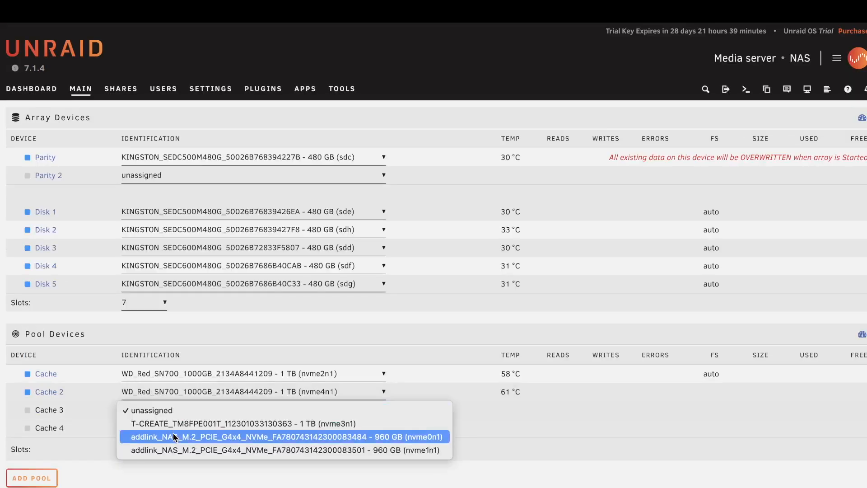
pyautogui.click(282, 436)
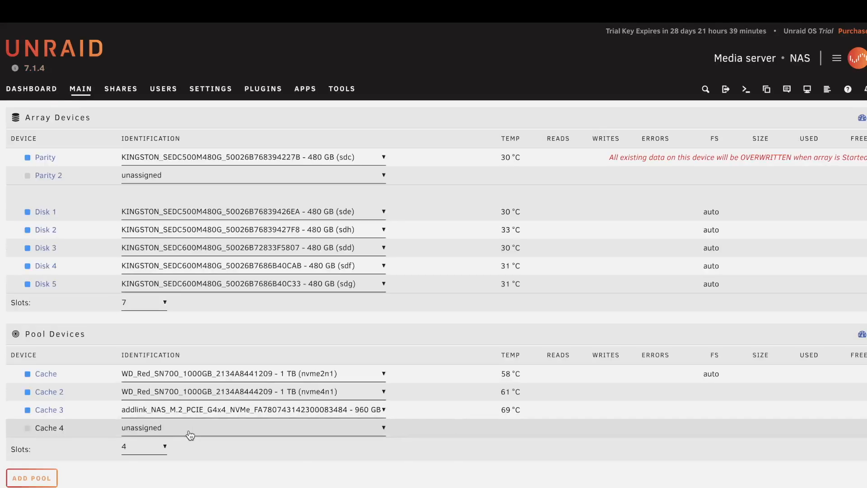
pyautogui.scroll(-3)
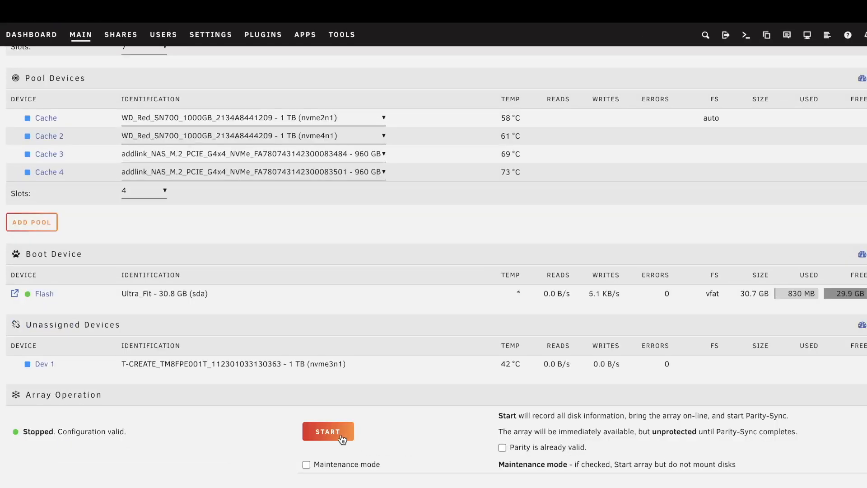
pyautogui.click(328, 432)
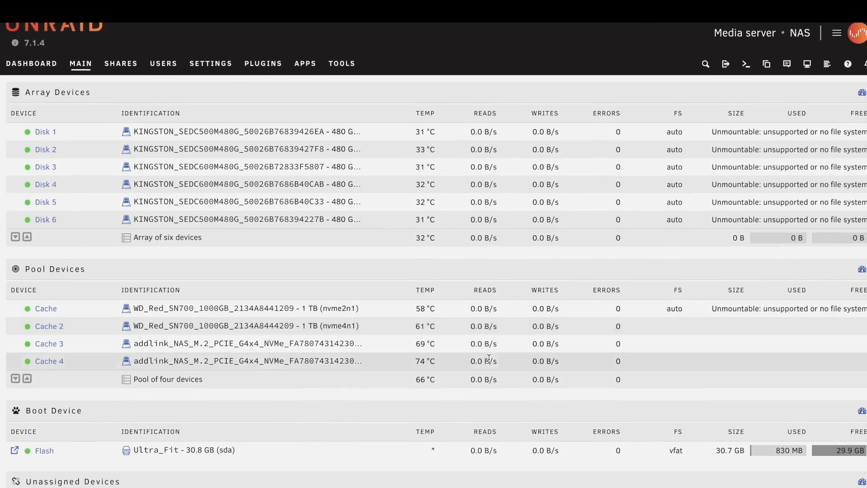
# - Confirm formatting the unmountable disks into xfs array disks and a 2 TB btrfs cache
pyautogui.scroll(-3)
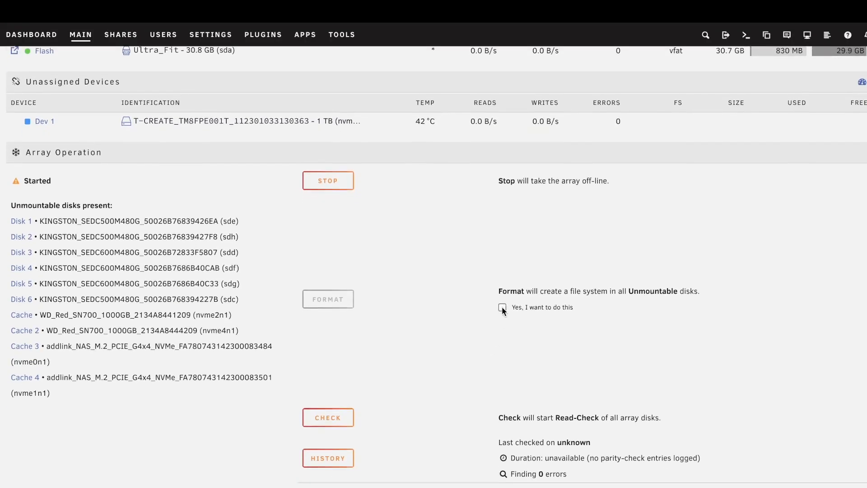
pyautogui.click(502, 307)
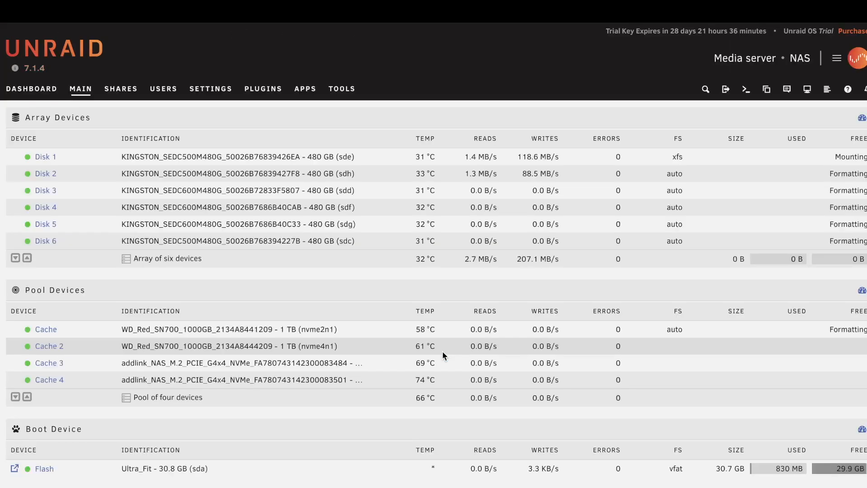
pyautogui.scroll(-3)
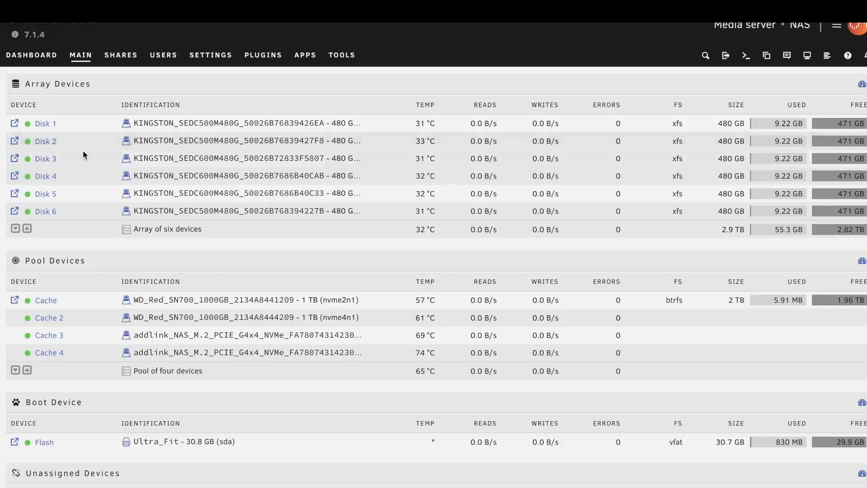
pyautogui.moveTo(88, 137)
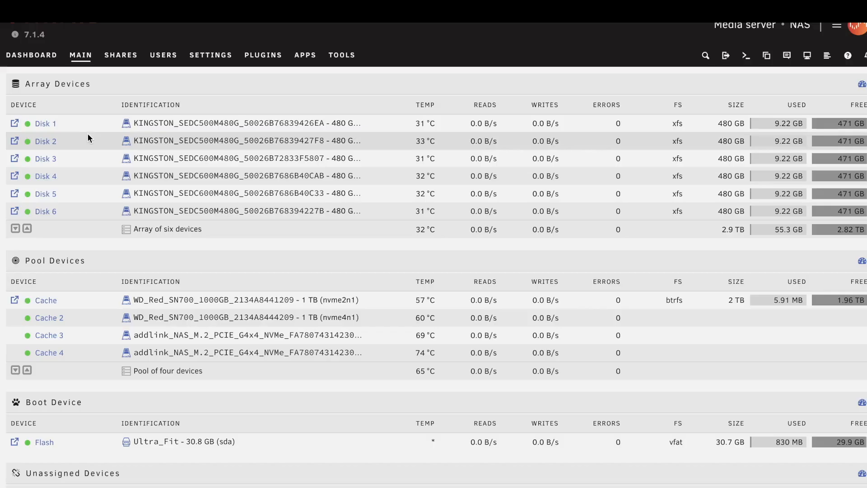
pyautogui.moveTo(75, 260)
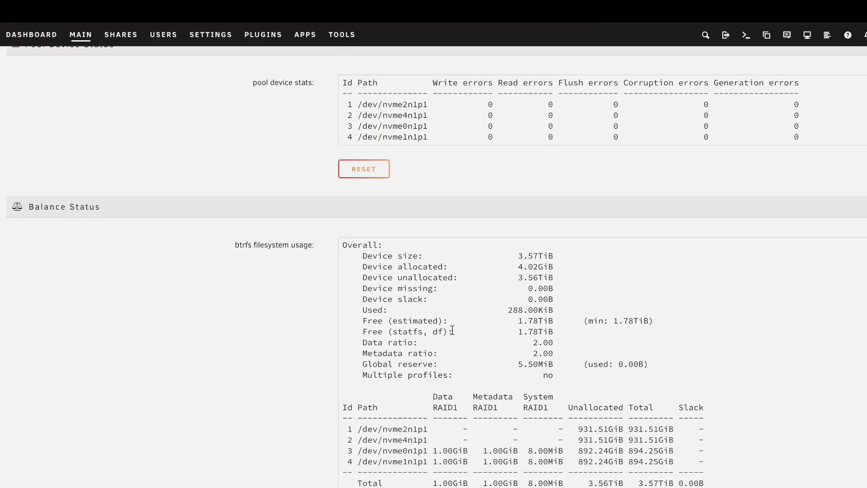
# - Balance the cache pool with 'Convert to raid10 mode', then return to Main
pyautogui.scroll(-3)
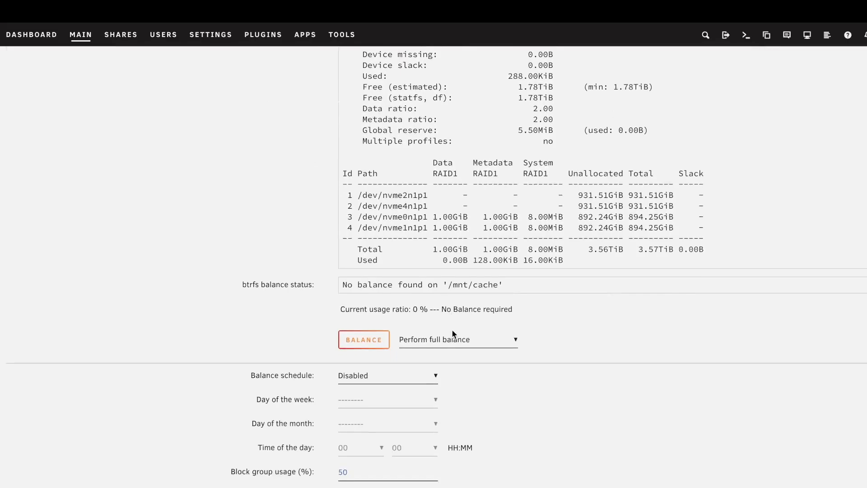
pyautogui.click(458, 339)
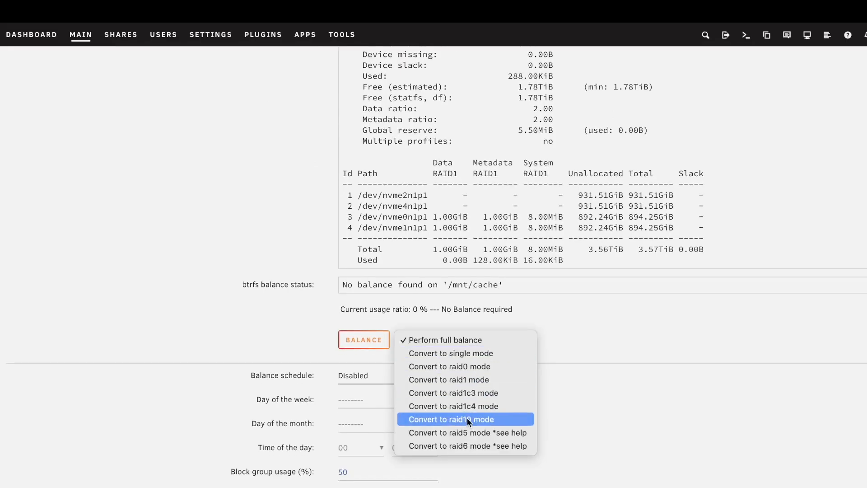
pyautogui.moveTo(482, 426)
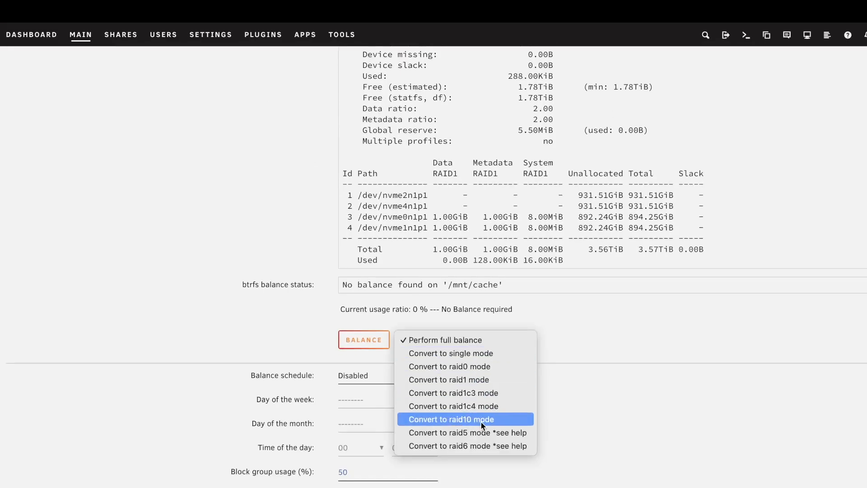
pyautogui.click(451, 418)
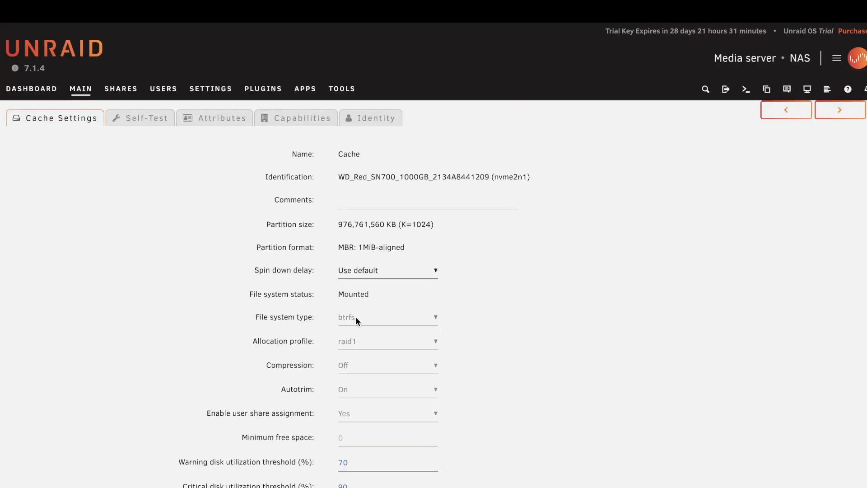
pyautogui.moveTo(359, 327)
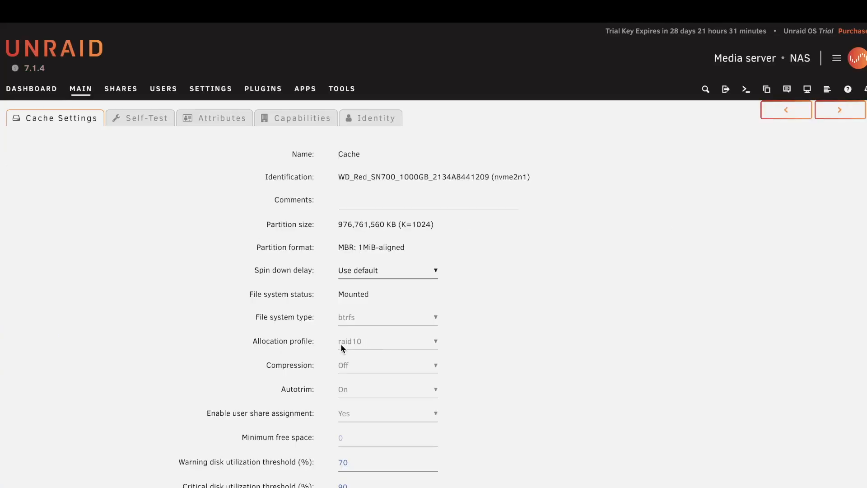
pyautogui.moveTo(369, 350)
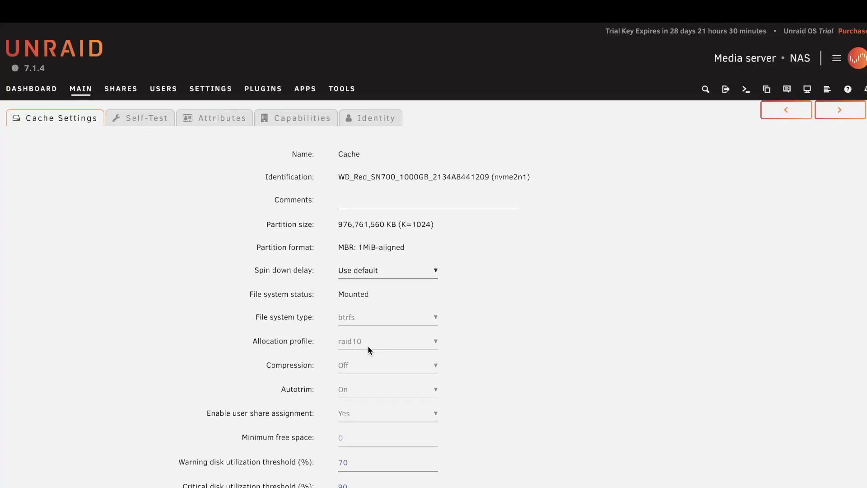
pyautogui.click(785, 109)
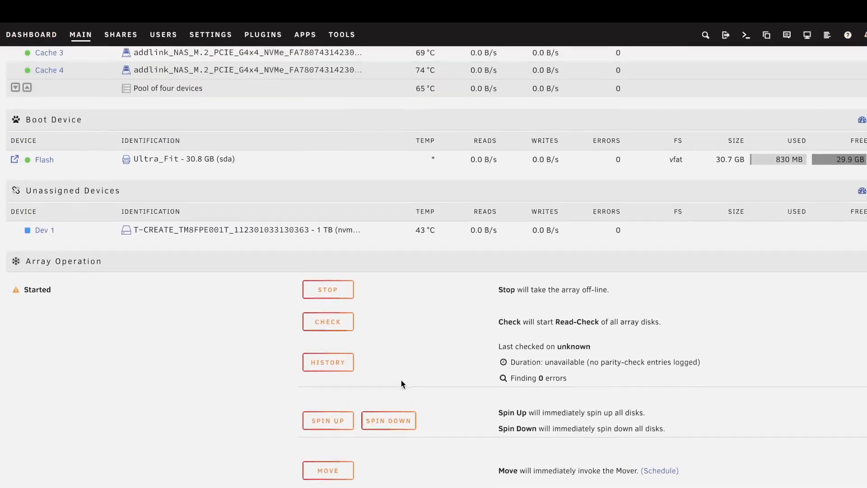
# - Stop the array and erase all content from the cache pool devices
pyautogui.click(327, 289)
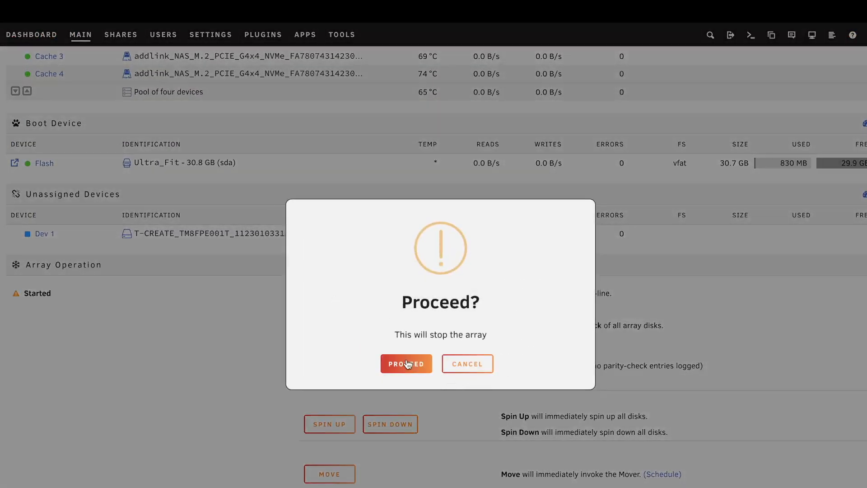
pyautogui.click(405, 363)
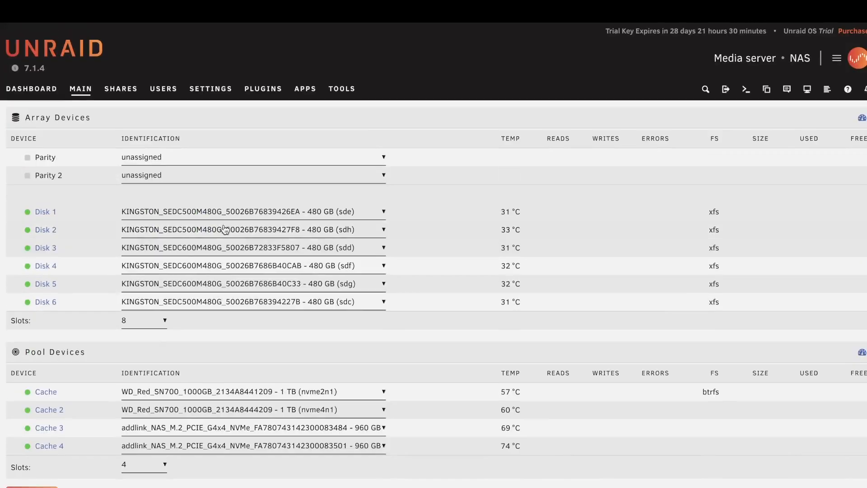
pyautogui.click(45, 392)
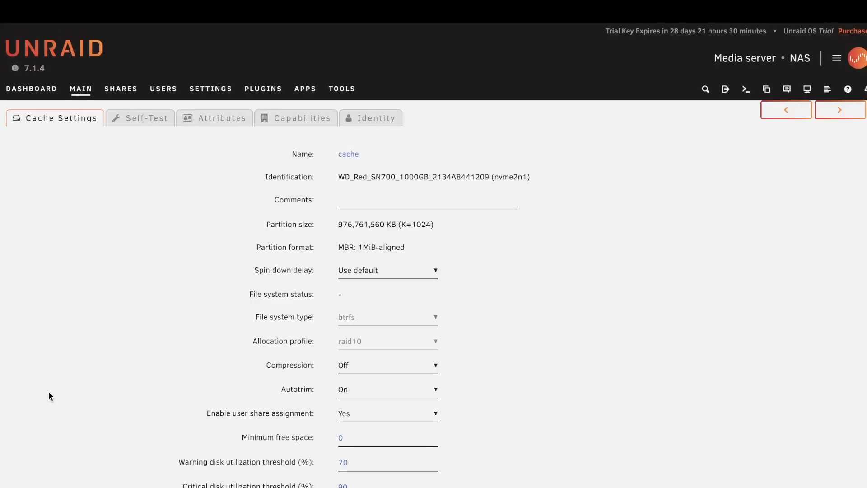
pyautogui.write('ca')
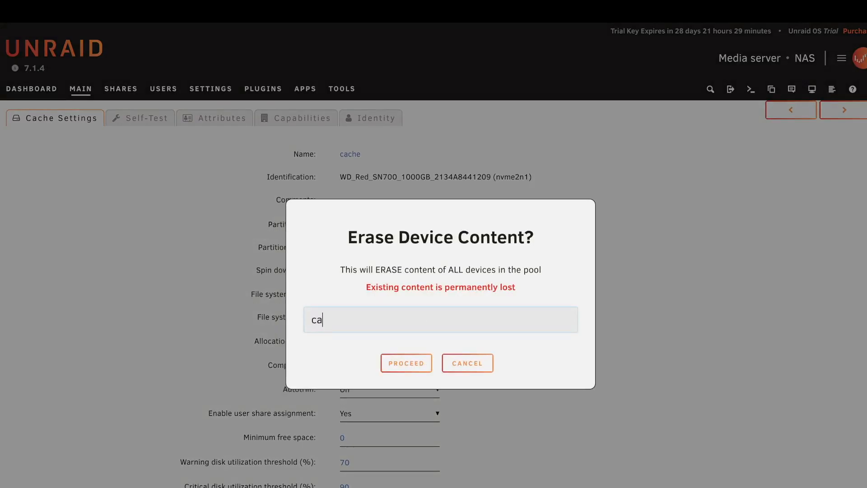
pyautogui.click(466, 363)
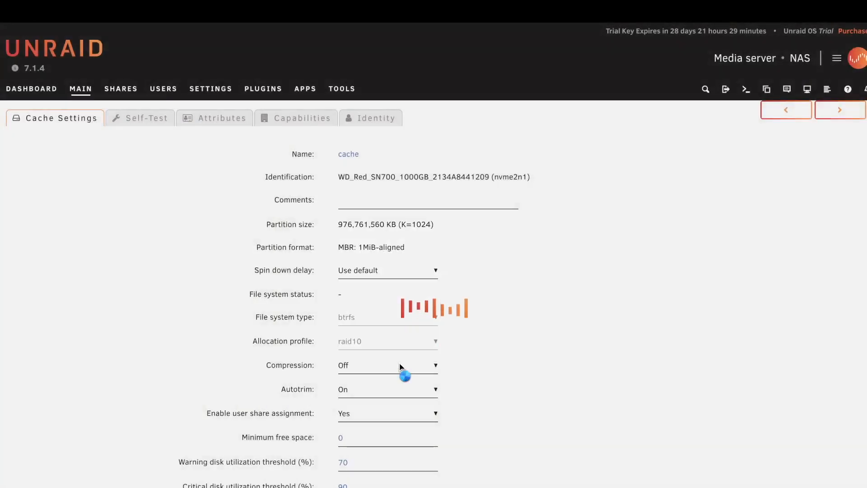
# - Set the cache pool to btrfs with raid10 profile, restart the array, and view Shares
pyautogui.click(387, 317)
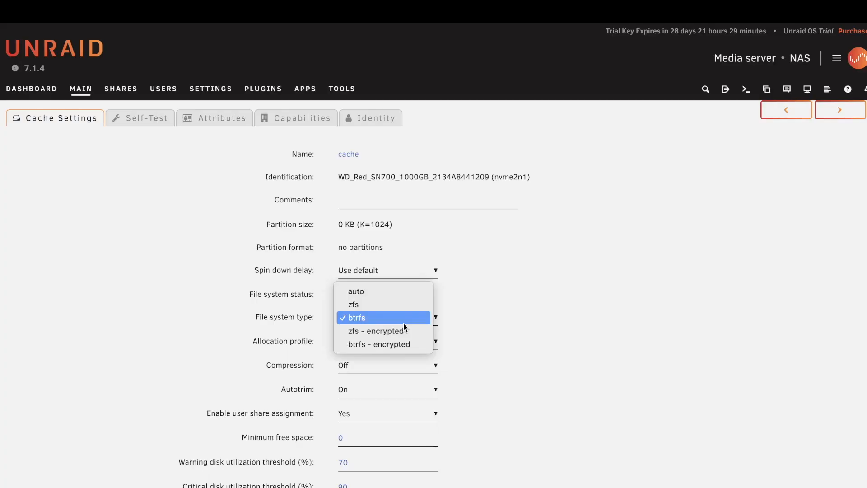
pyautogui.click(353, 304)
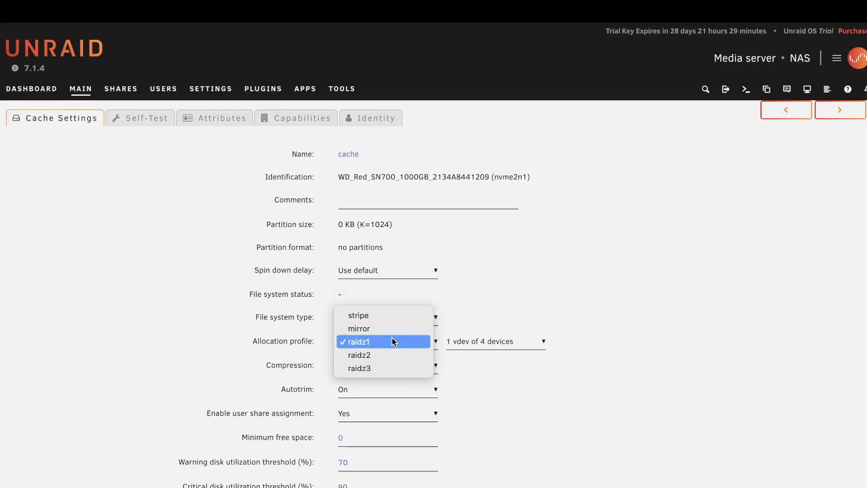
pyautogui.moveTo(487, 293)
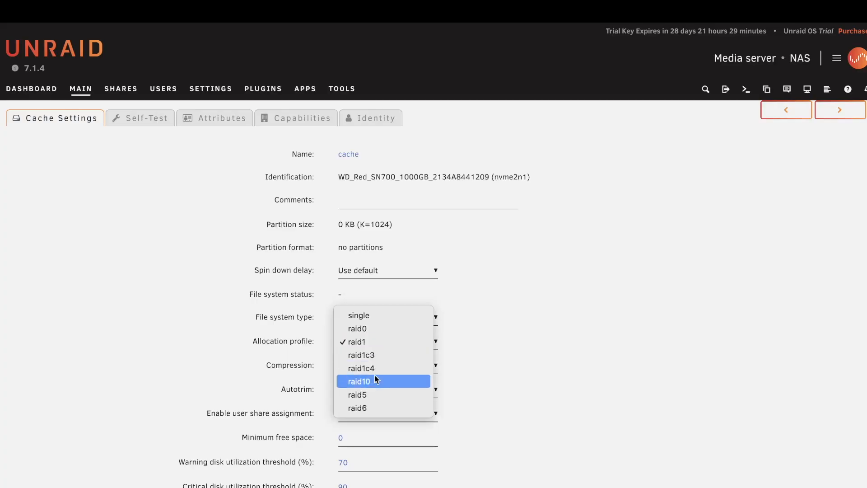
pyautogui.click(358, 381)
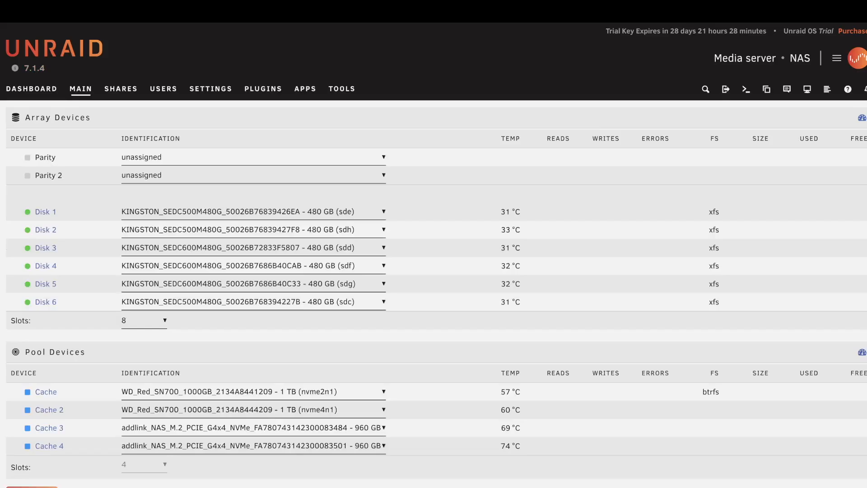
pyautogui.scroll(-3)
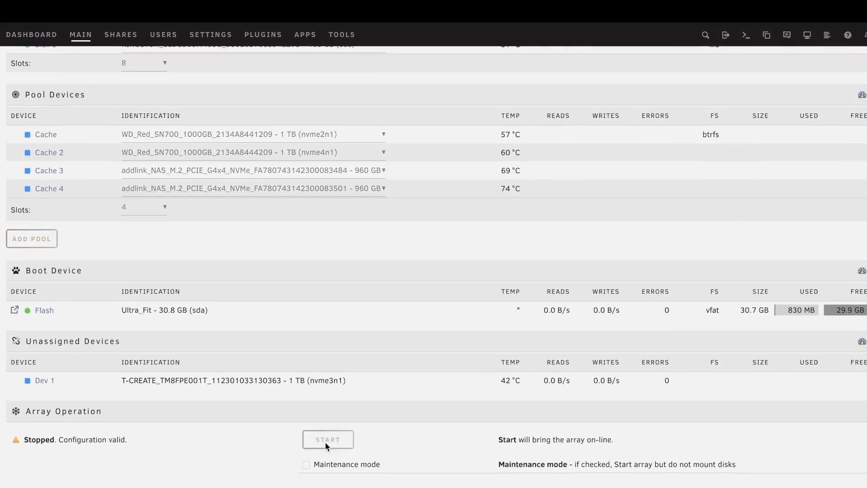
pyautogui.click(46, 133)
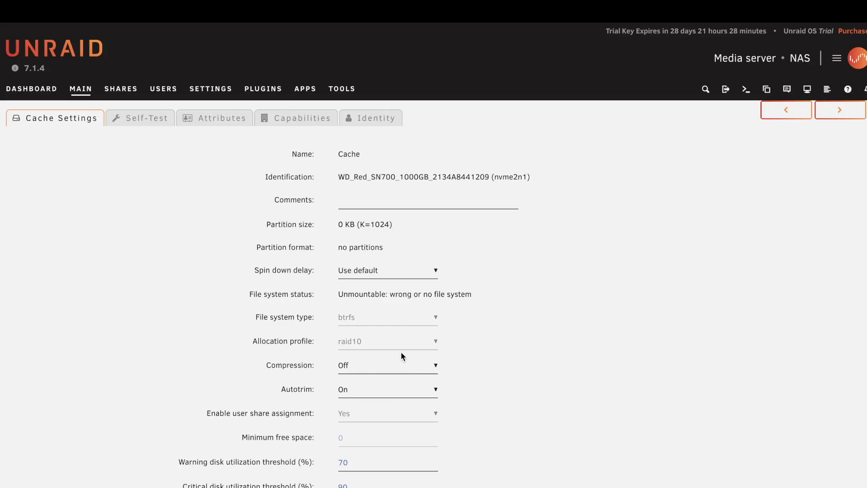
pyautogui.moveTo(136, 175)
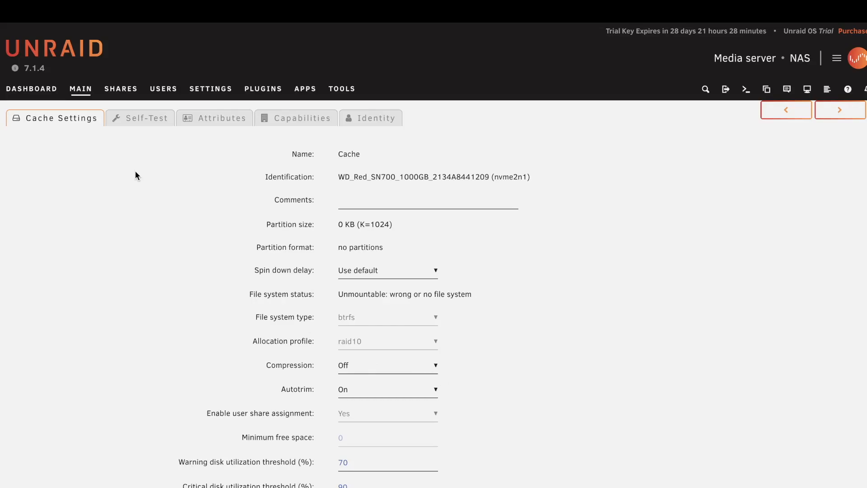
pyautogui.click(120, 88)
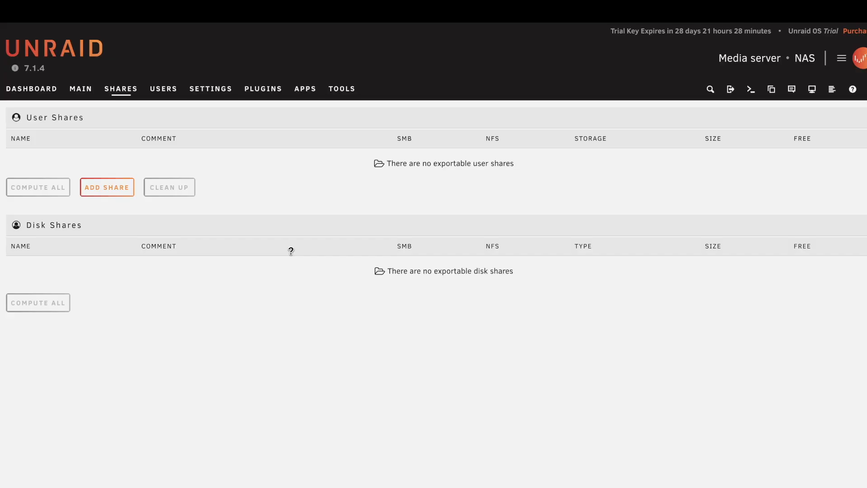
# - Add a share named 'unraid' with Cache as primary storage and Array as secondary
pyautogui.click(106, 187)
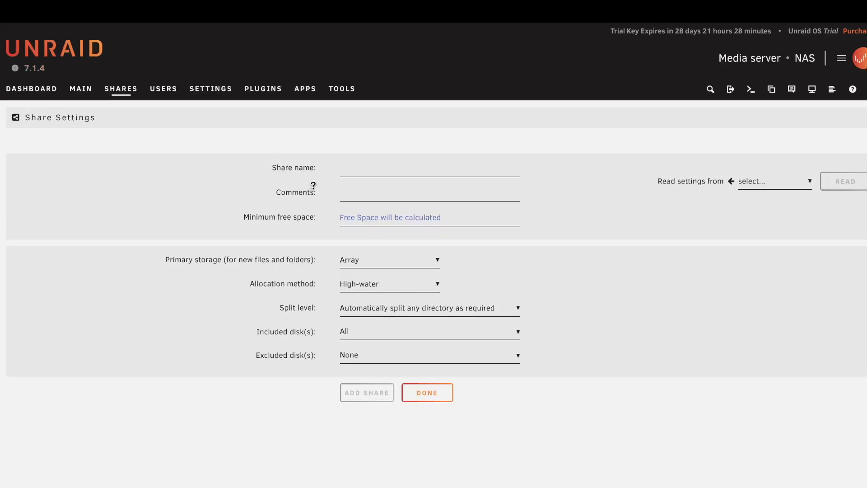
pyautogui.write('unraid')
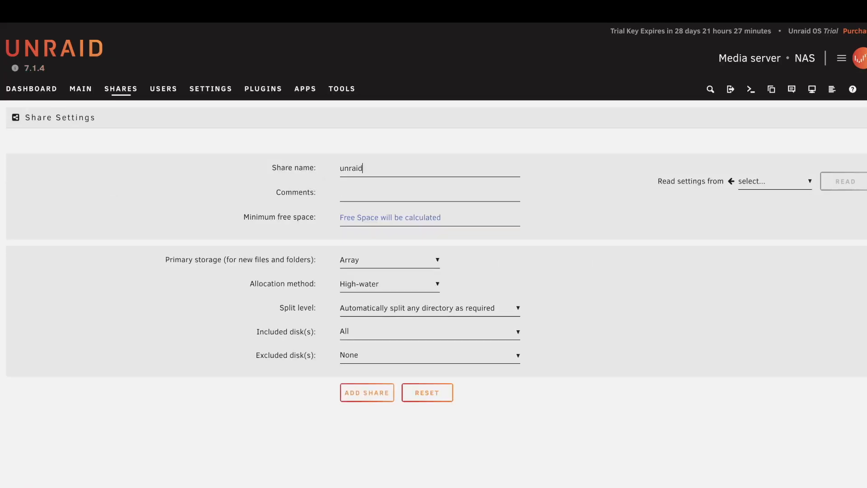
pyautogui.click(388, 259)
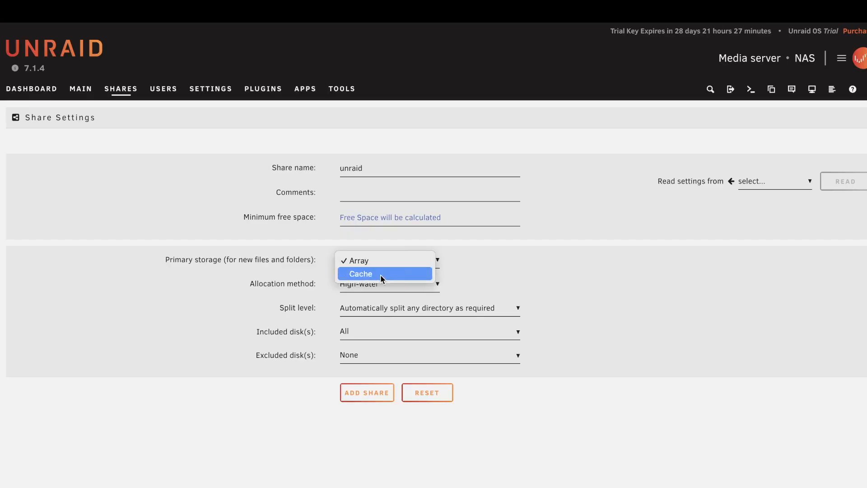
pyautogui.moveTo(394, 279)
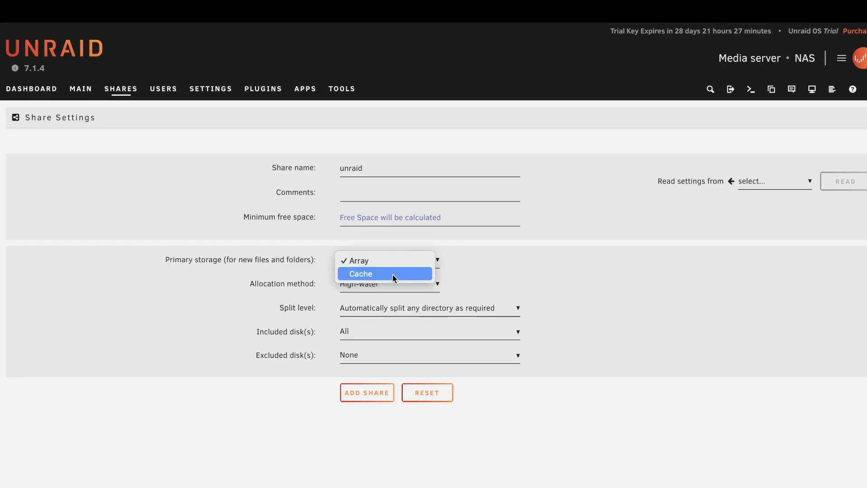
pyautogui.moveTo(404, 271)
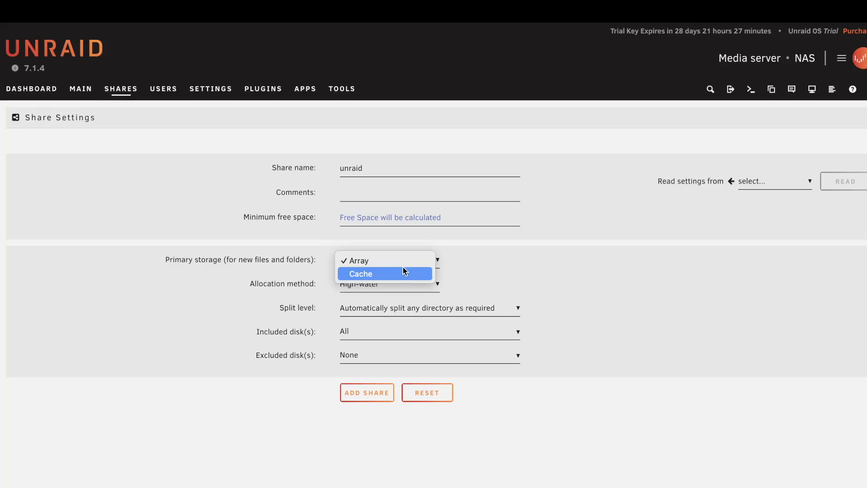
pyautogui.click(360, 273)
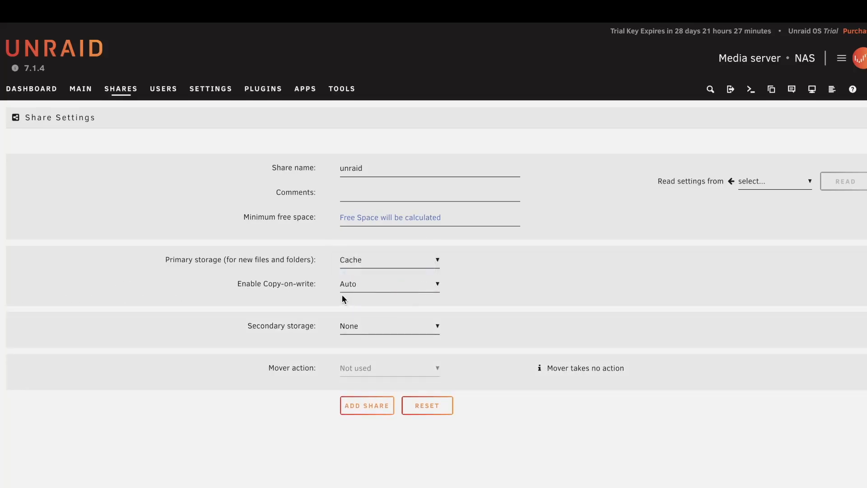
pyautogui.moveTo(369, 290)
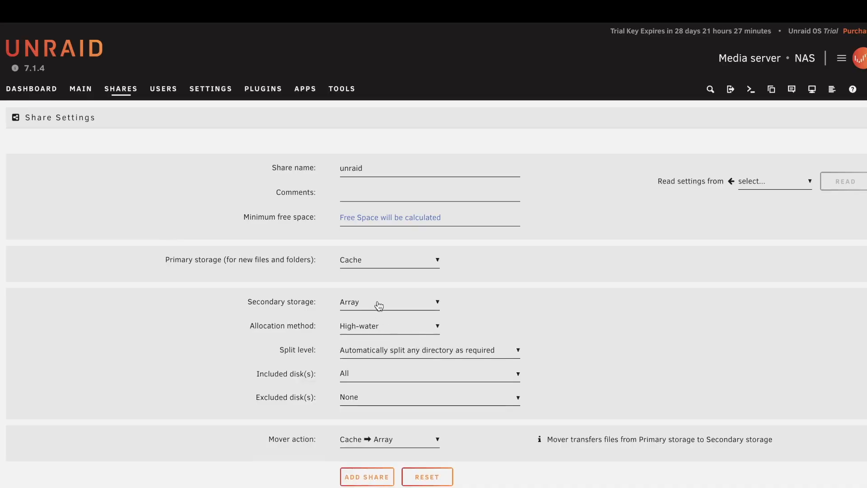
pyautogui.moveTo(474, 320)
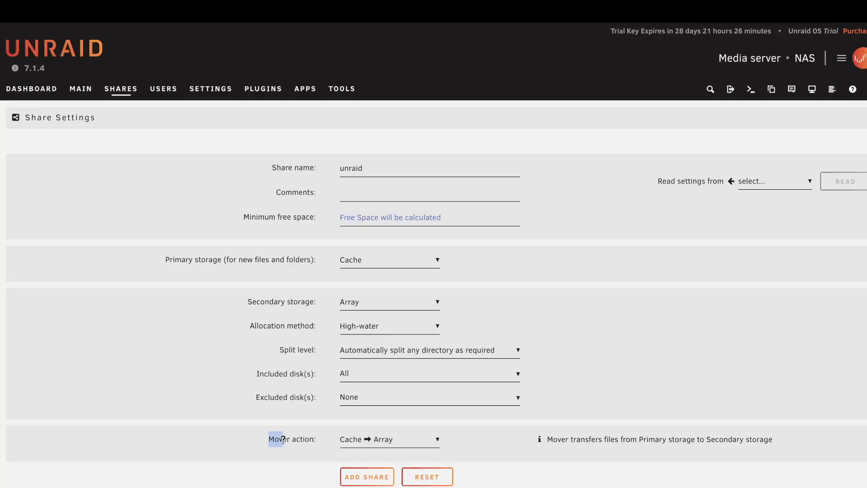
pyautogui.click(389, 325)
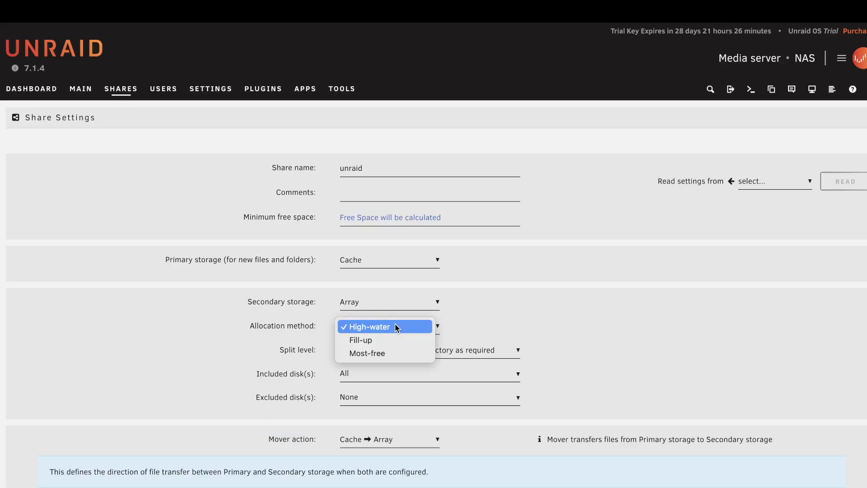
pyautogui.click(367, 326)
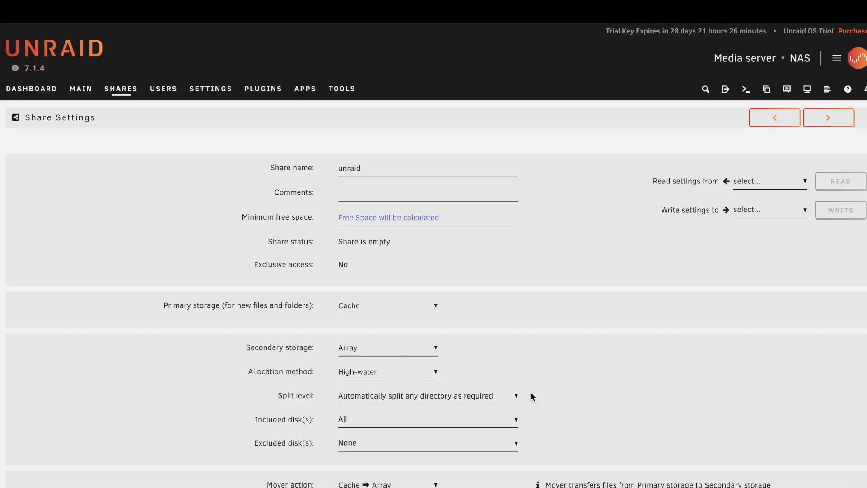
# - Set SMB Export to Yes in the unraid share's SMB Security Settings
pyautogui.scroll(-3)
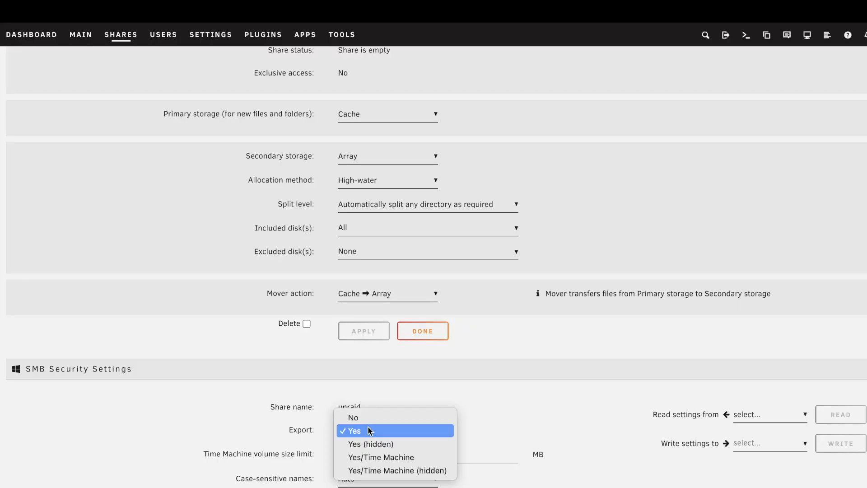
pyautogui.click(352, 430)
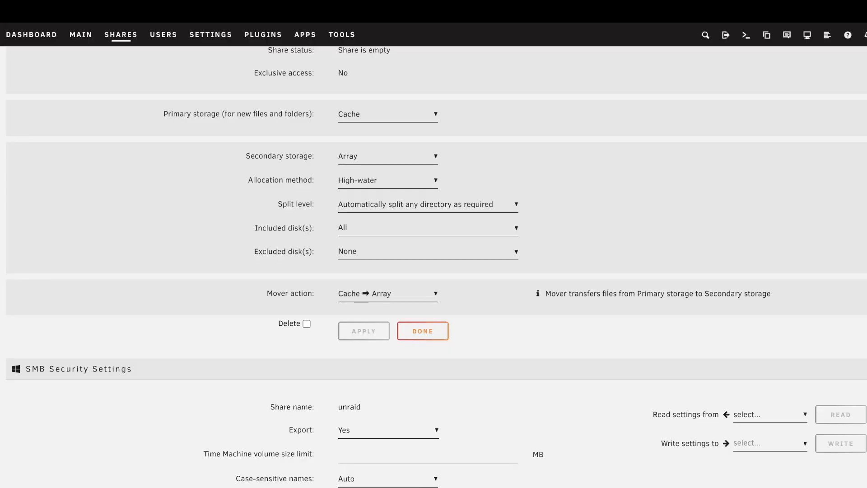
pyautogui.scroll(-3)
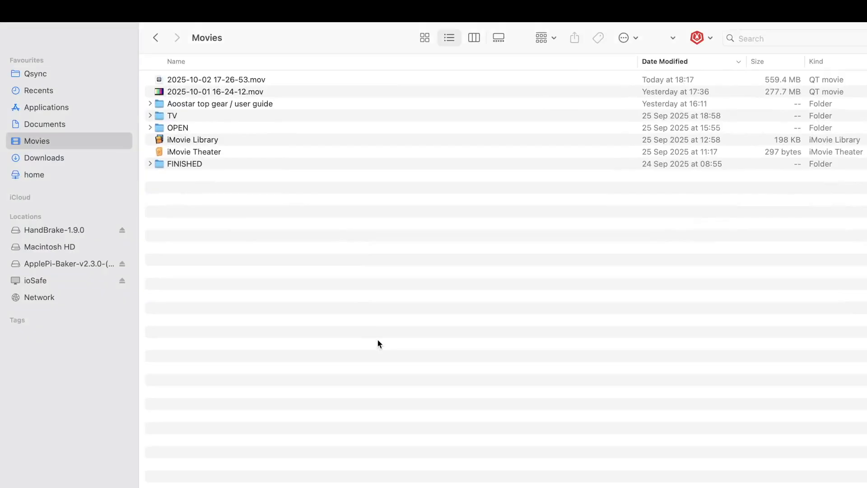
# - Connect Finder to smb://NAS.local and sign in as a registered user
pyautogui.click(157, 11)
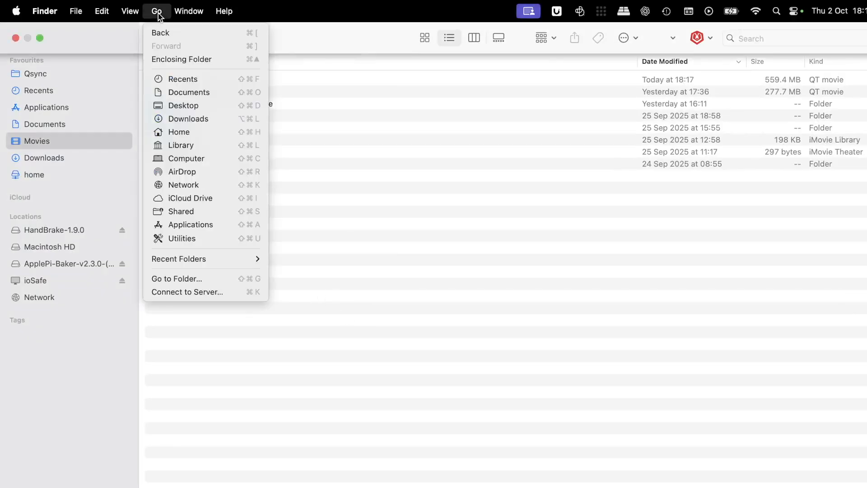
pyautogui.click(187, 292)
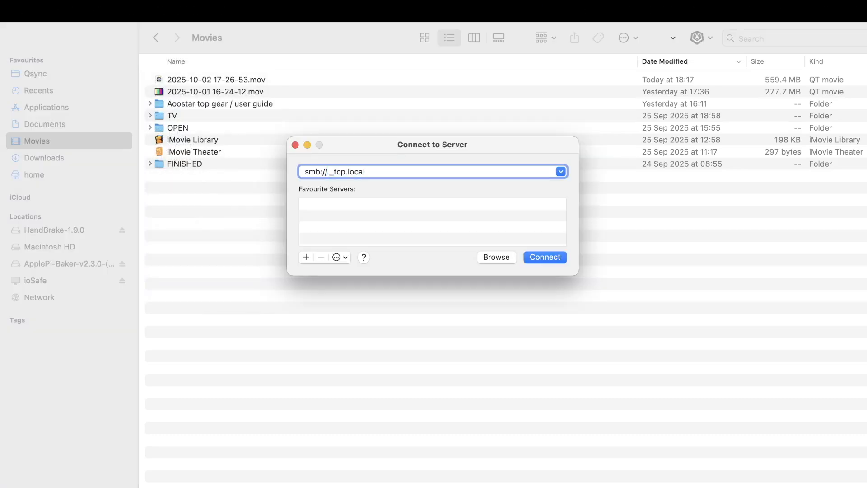
pyautogui.write('NAS')
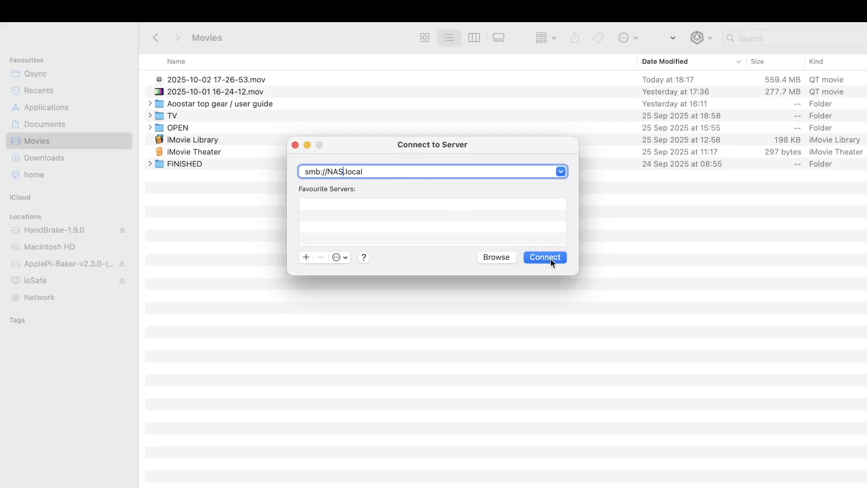
pyautogui.click(544, 257)
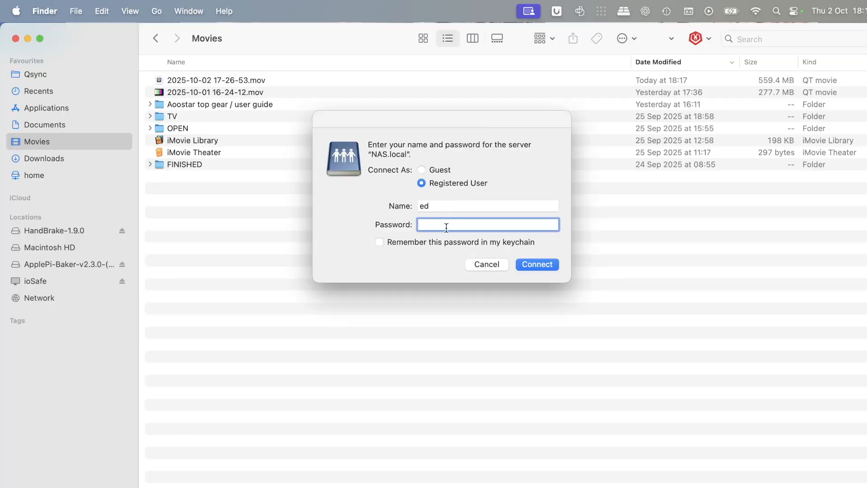
pyautogui.click(536, 263)
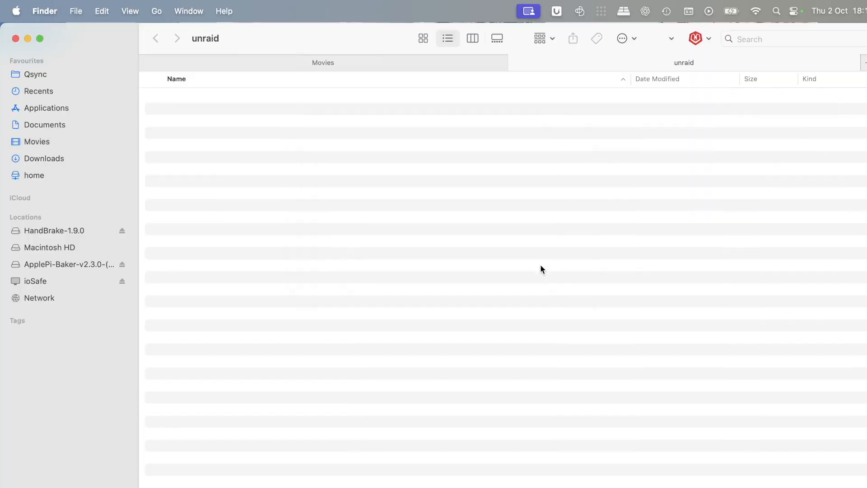
# - Create a new folder inside the empty unraid share
pyautogui.rightClick(392, 283)
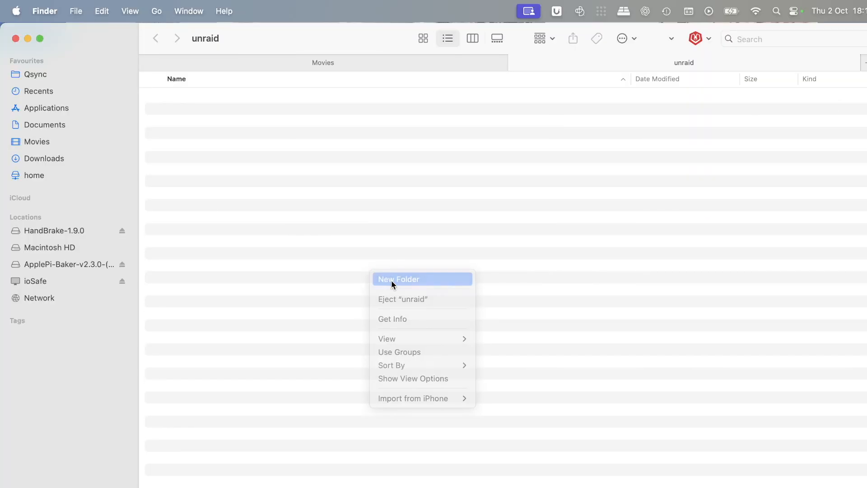
pyautogui.click(398, 279)
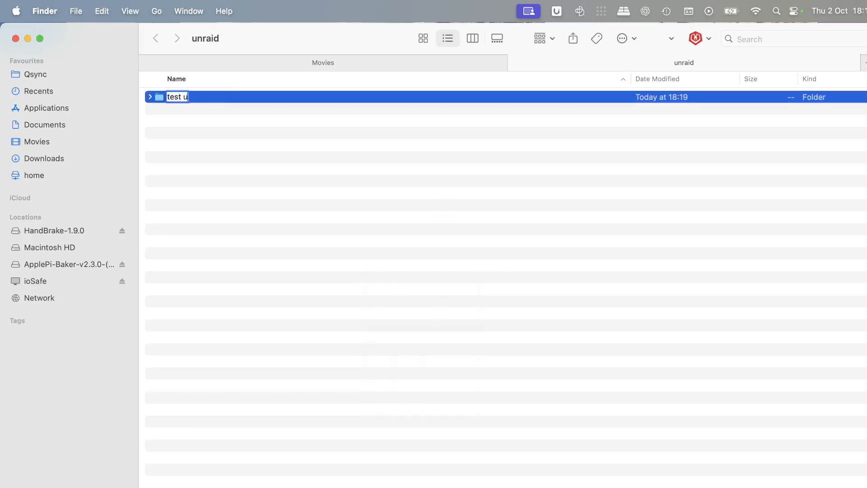
pyautogui.press('Return')
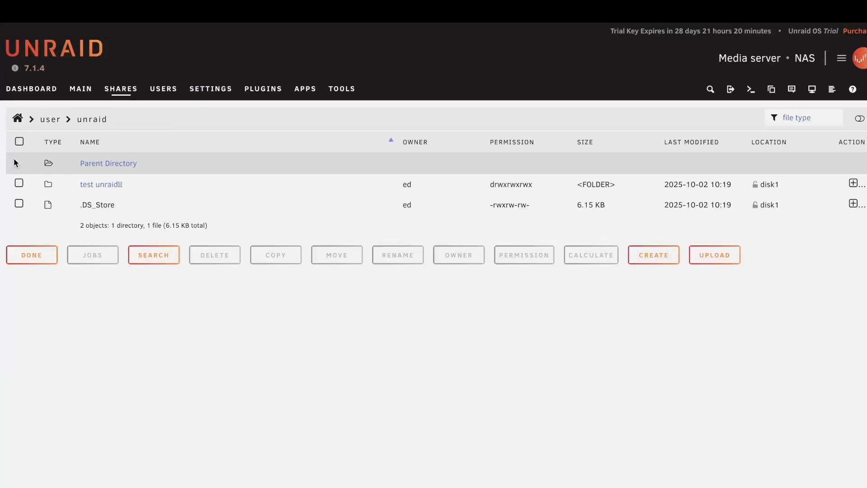
pyautogui.moveTo(101, 184)
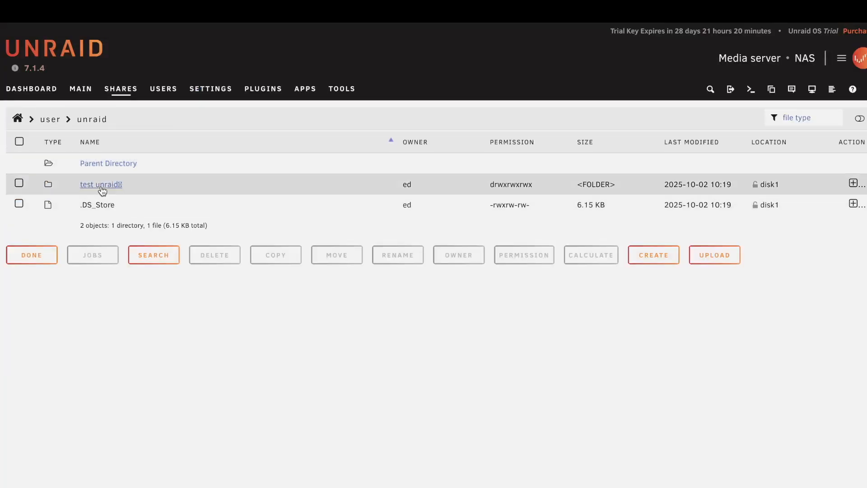
# - View the four screenshot files in the test unraid folder, then show the Users page
pyautogui.click(100, 184)
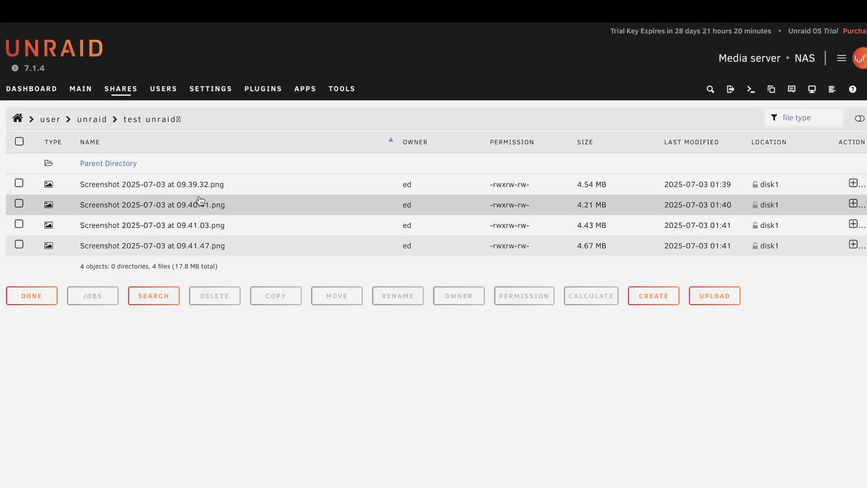
pyautogui.click(163, 88)
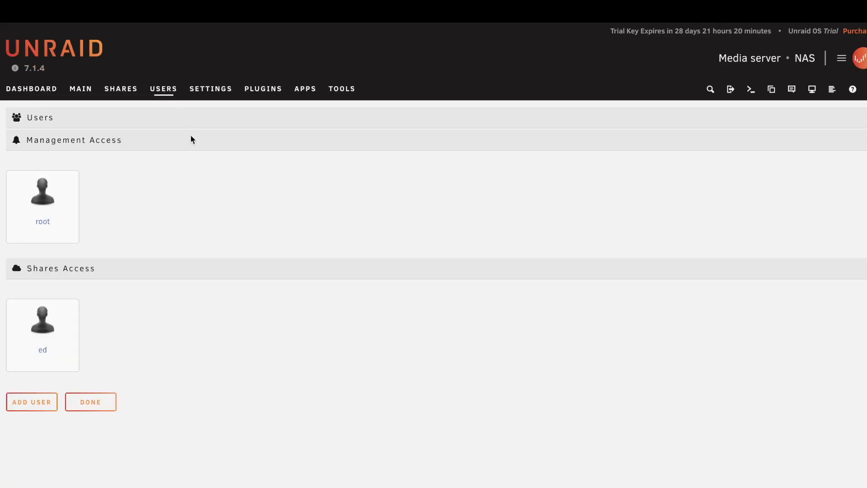
pyautogui.moveTo(222, 199)
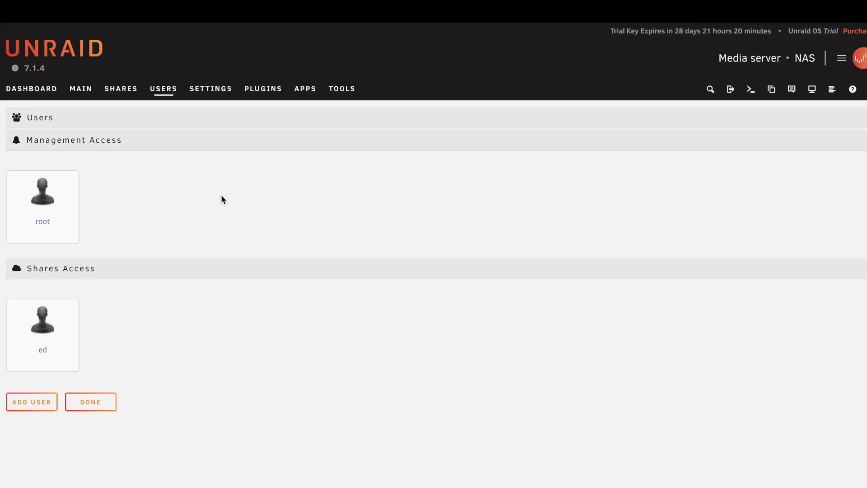
pyautogui.moveTo(32, 401)
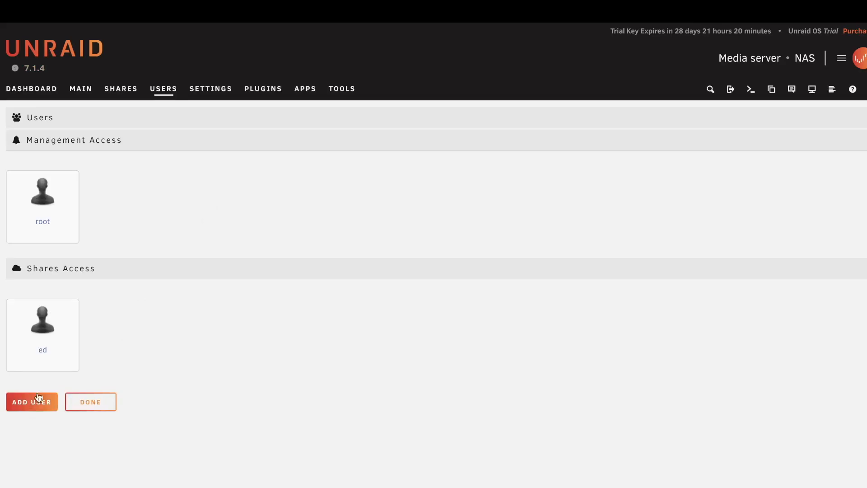
# - Set Enable Docker to Yes in Settings > Docker and apply
pyautogui.click(210, 88)
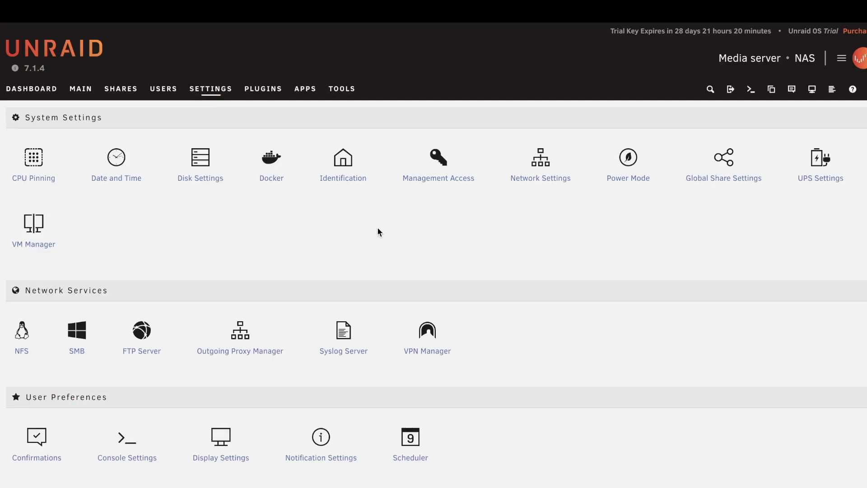
pyautogui.click(271, 159)
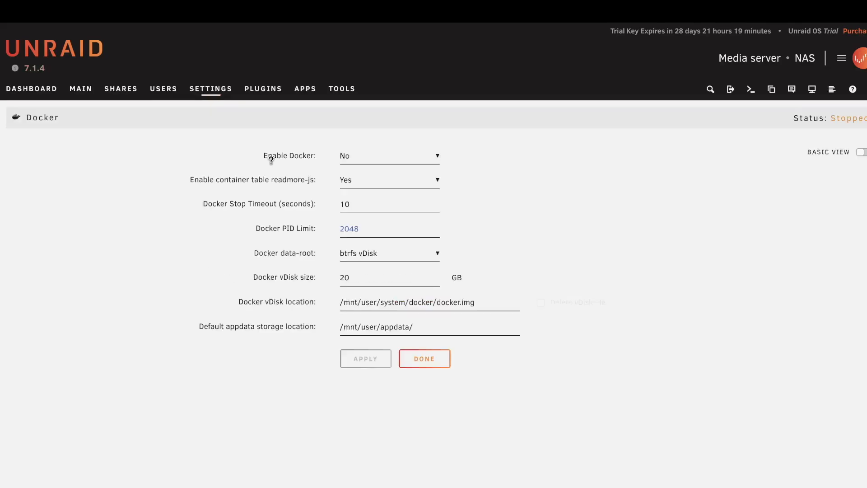
pyautogui.click(389, 156)
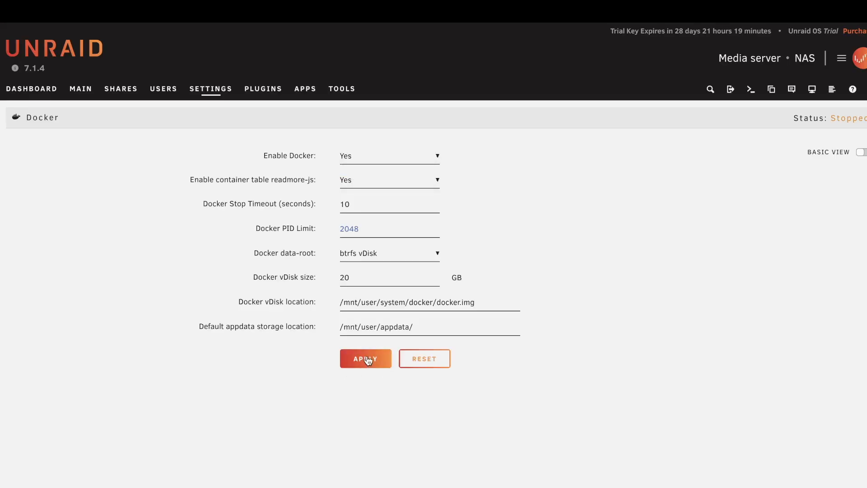
pyautogui.click(364, 358)
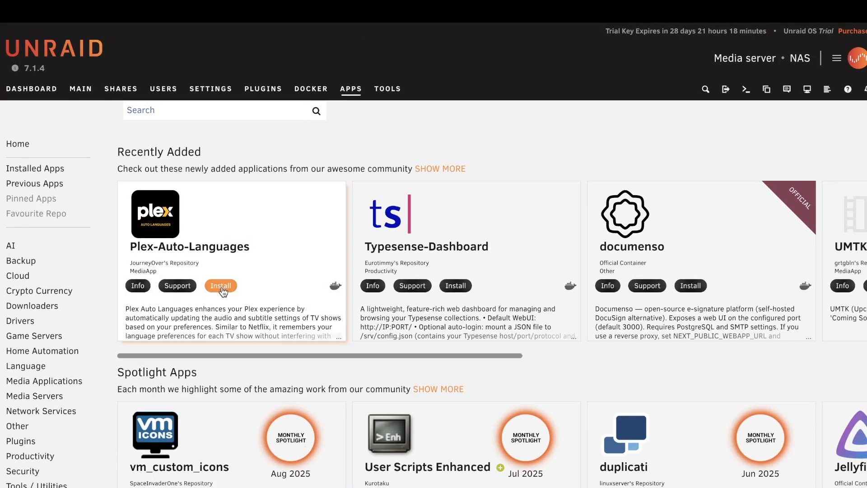
# - Install Plex-Auto-Languages from Apps and apply its Add Container template
pyautogui.click(220, 286)
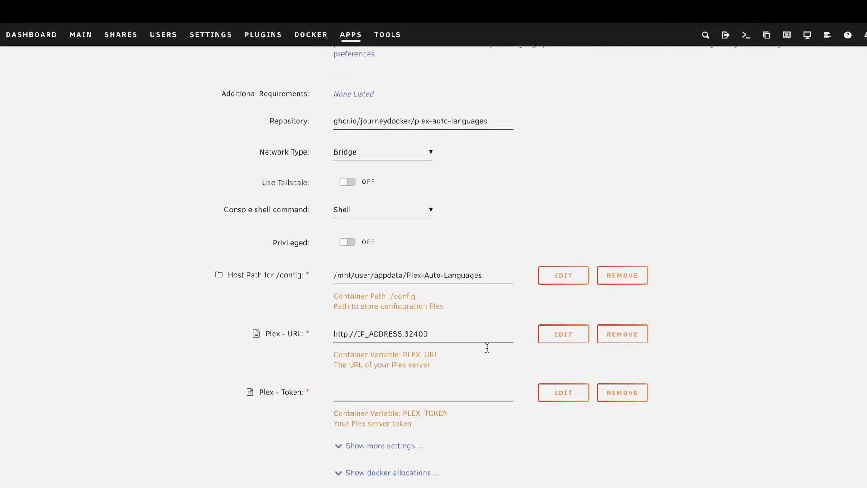
pyautogui.moveTo(490, 253)
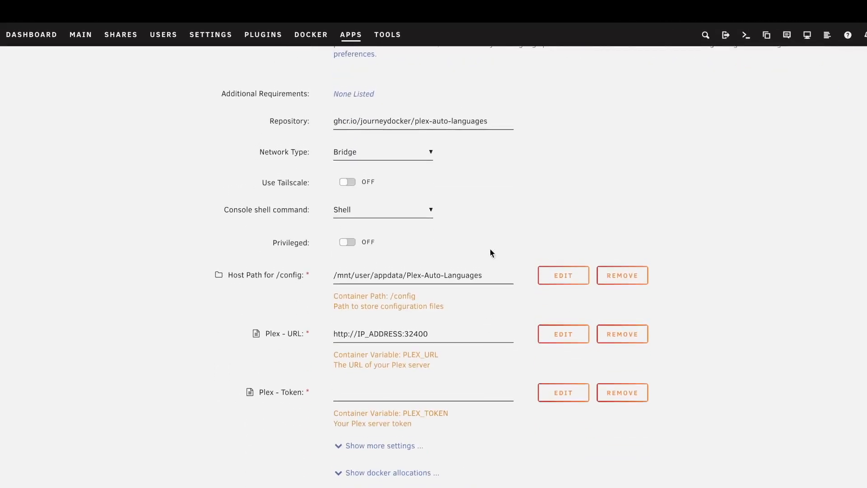
pyautogui.moveTo(492, 245)
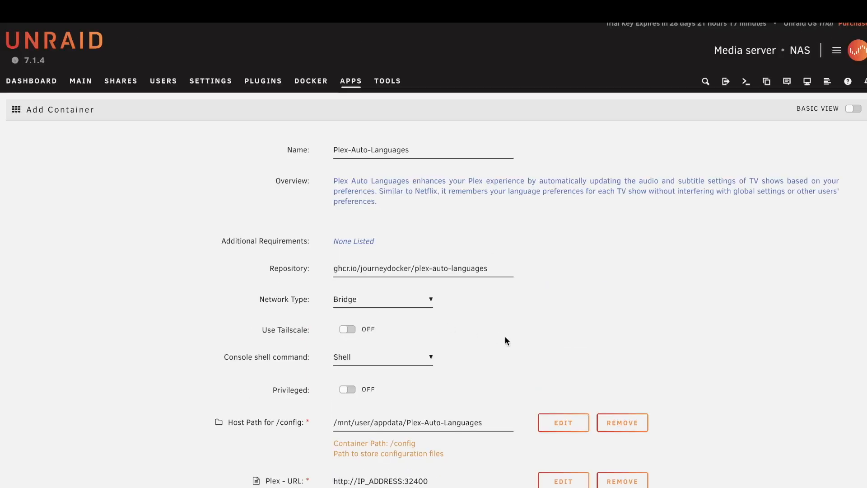
pyautogui.moveTo(347, 329)
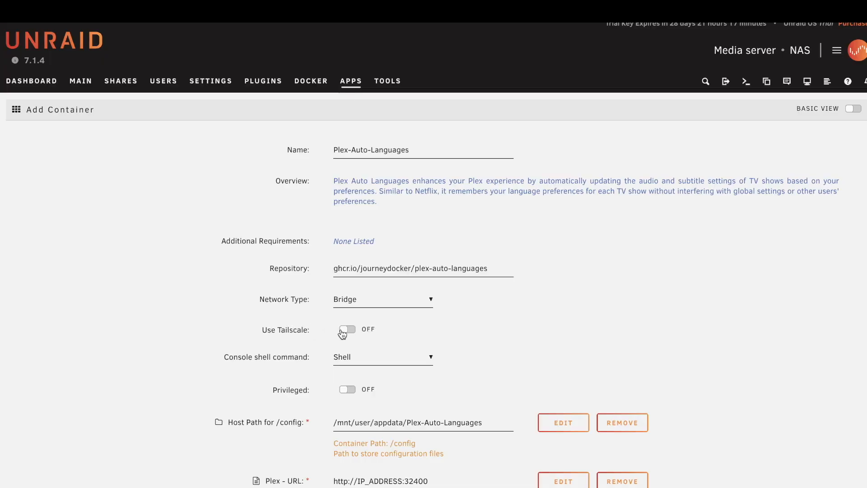
pyautogui.click(347, 329)
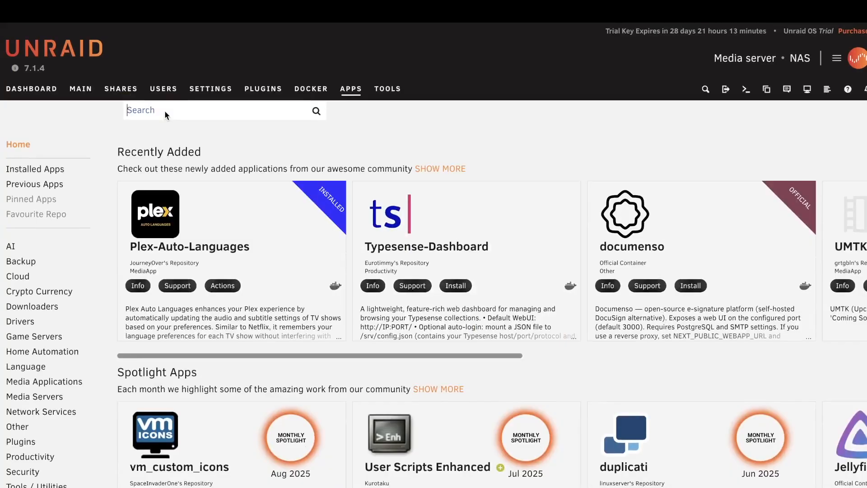
# - Search Apps for immich, install and apply its container, then clear the search
pyautogui.write('immich')
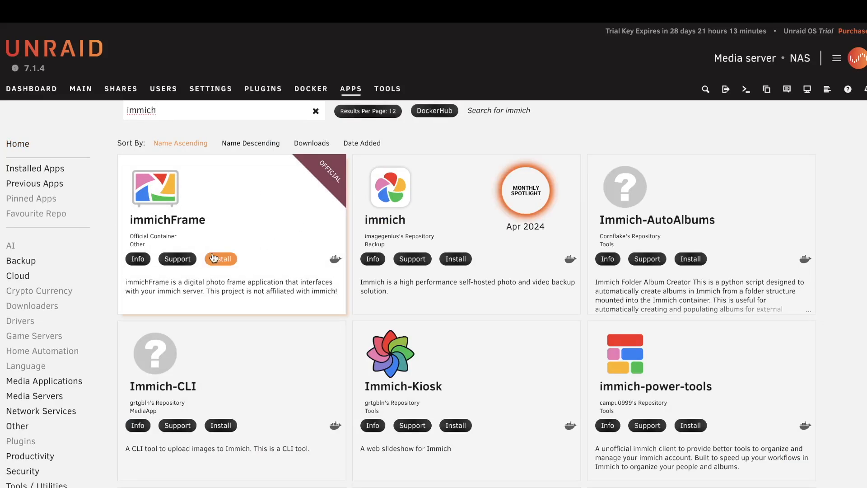
pyautogui.click(220, 259)
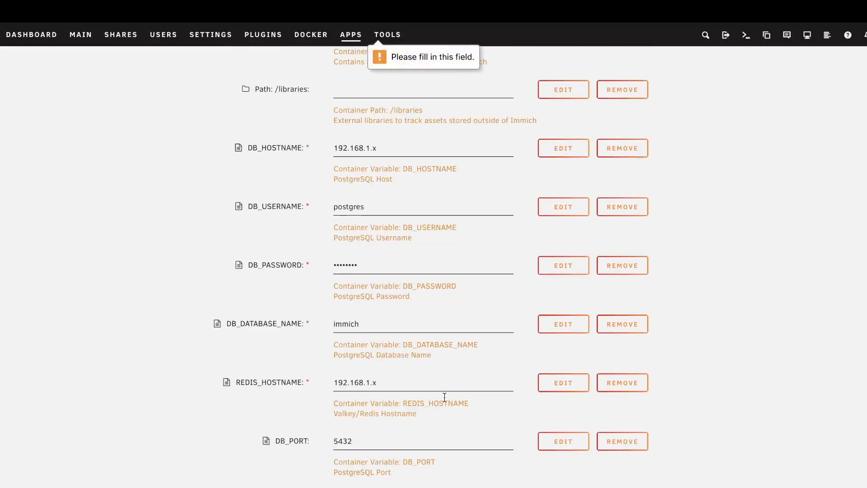
pyautogui.click(457, 242)
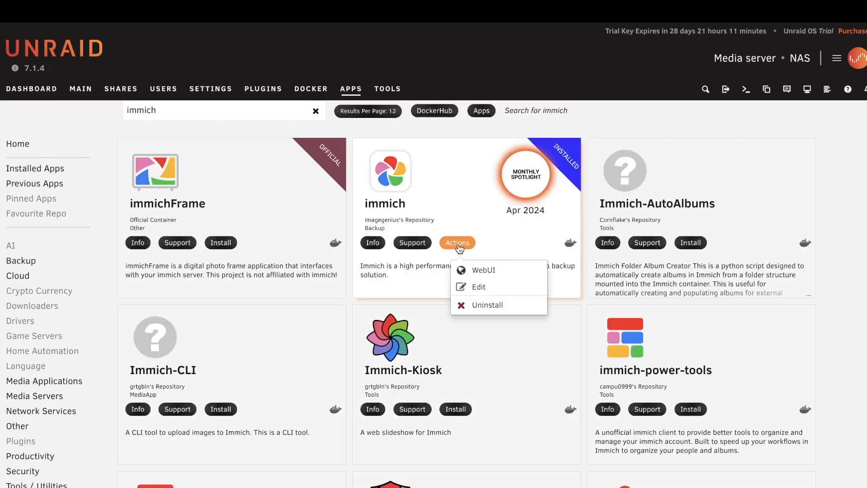
pyautogui.click(316, 111)
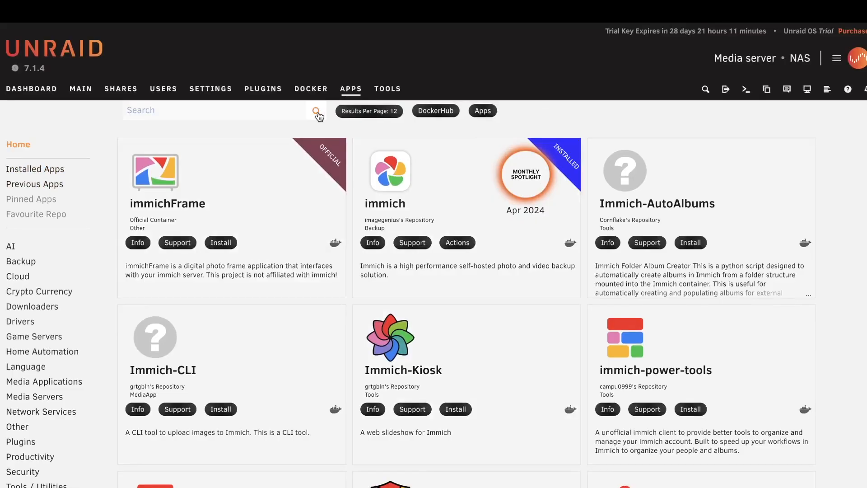